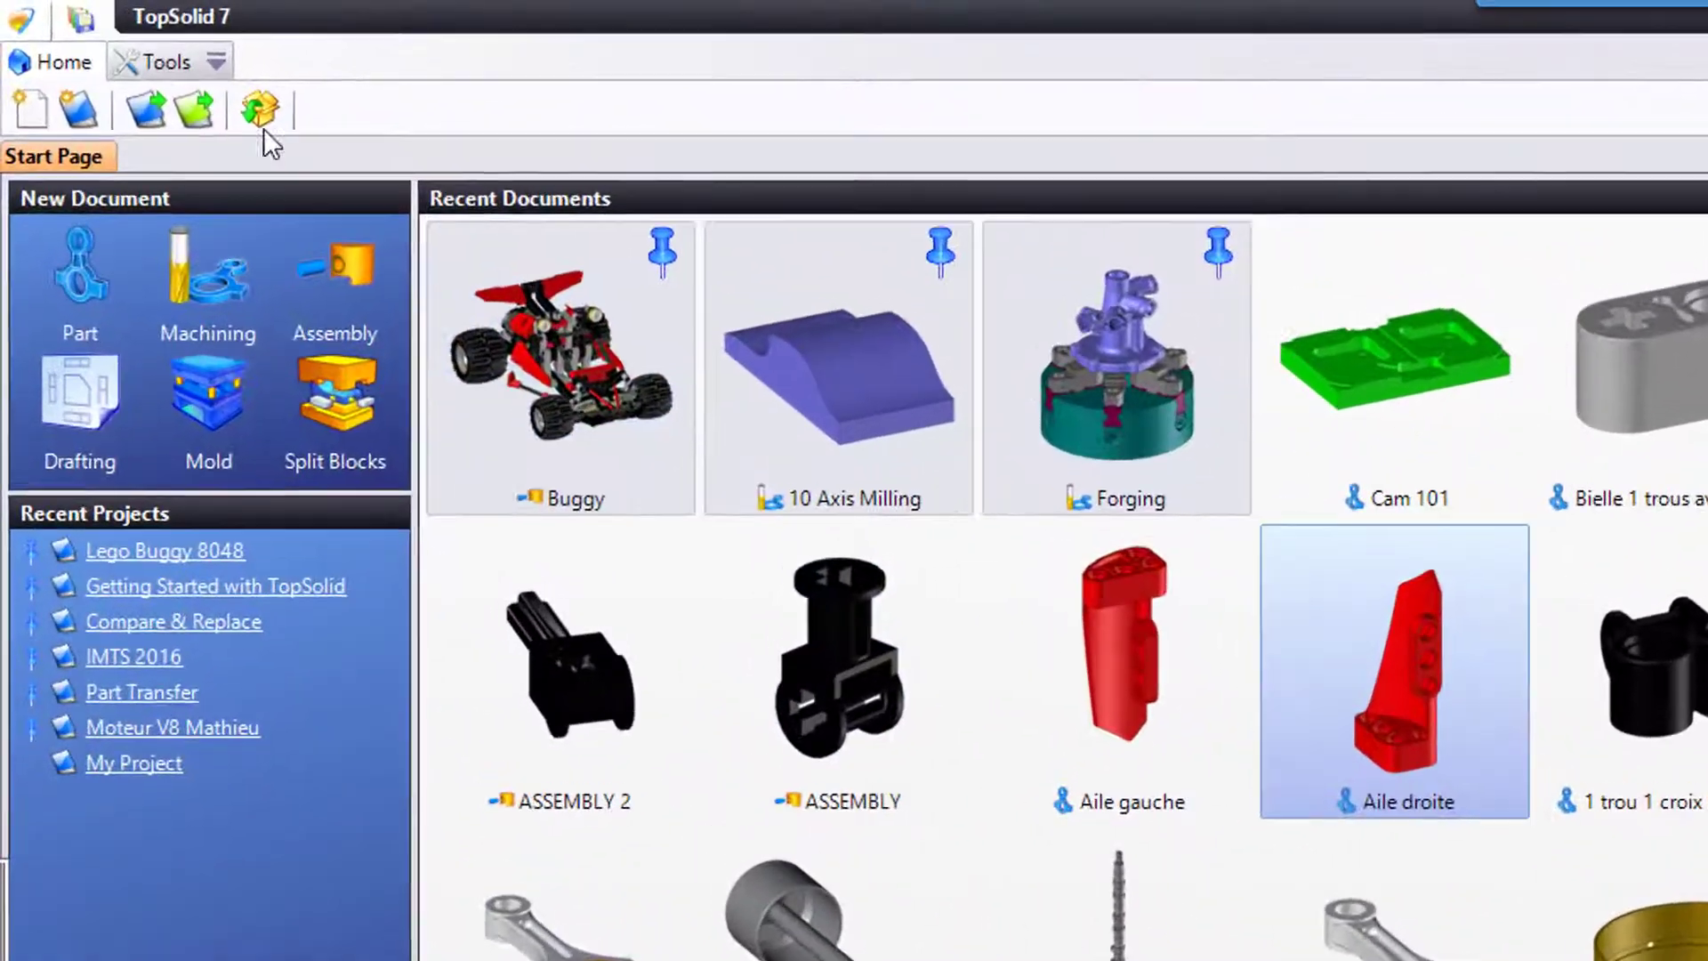
# Switch the ribbon to the Tools commands from the start page.
pyautogui.click(170, 62)
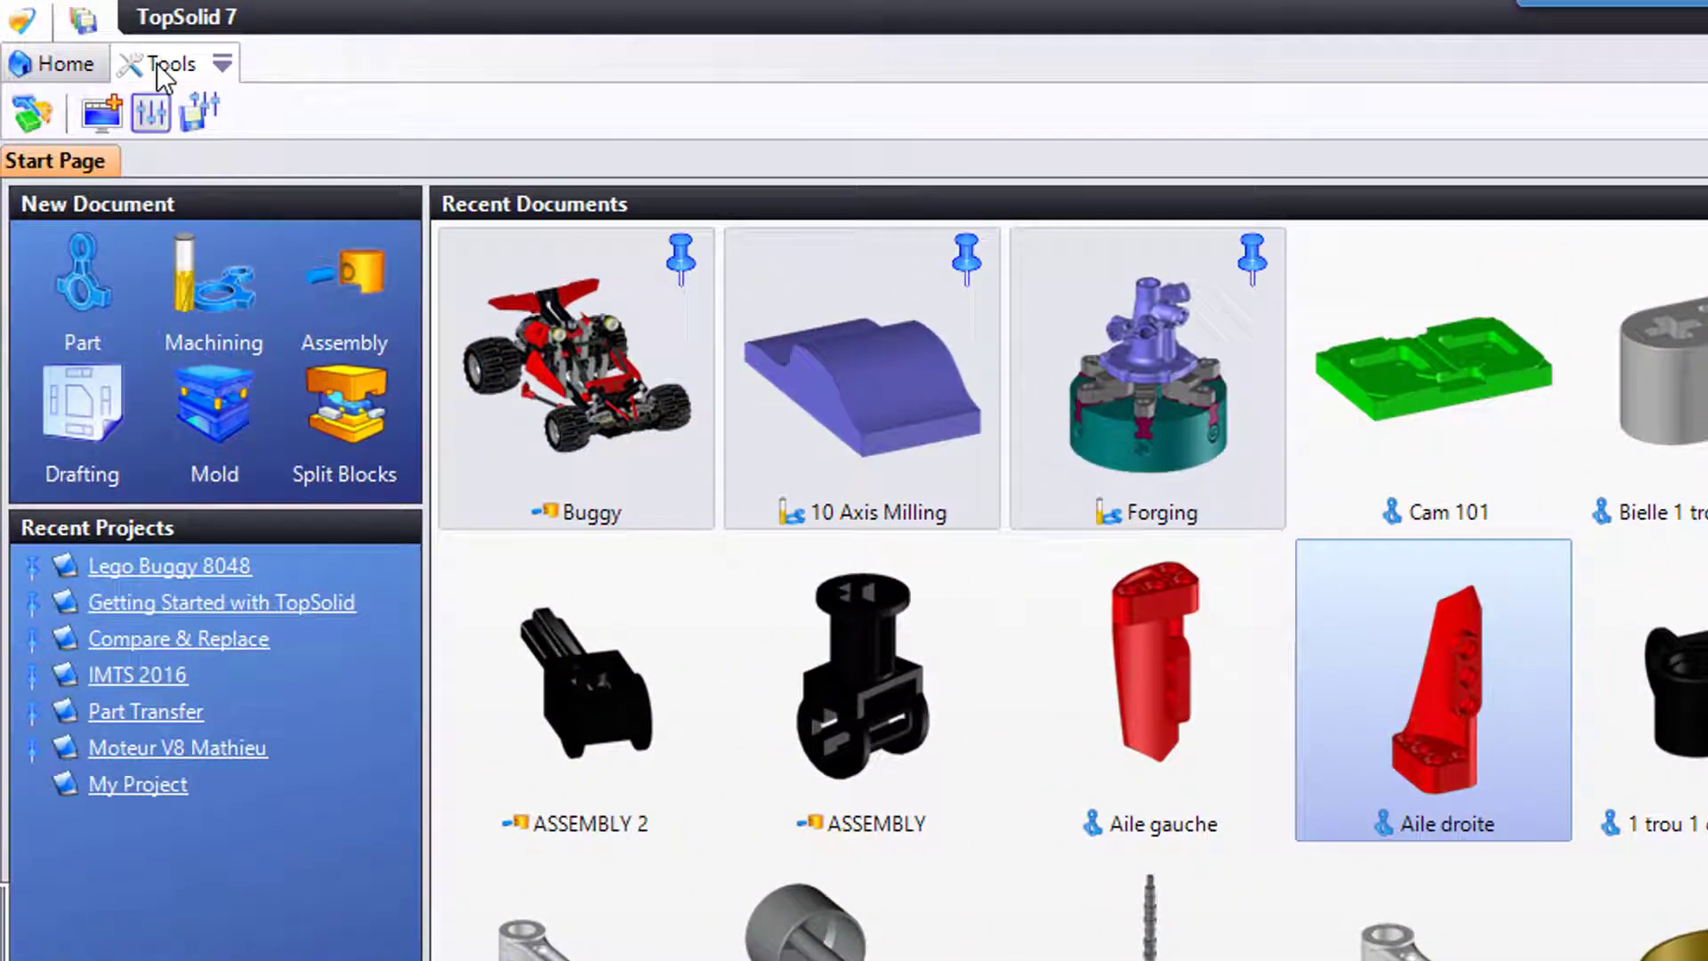
pyautogui.click(53, 64)
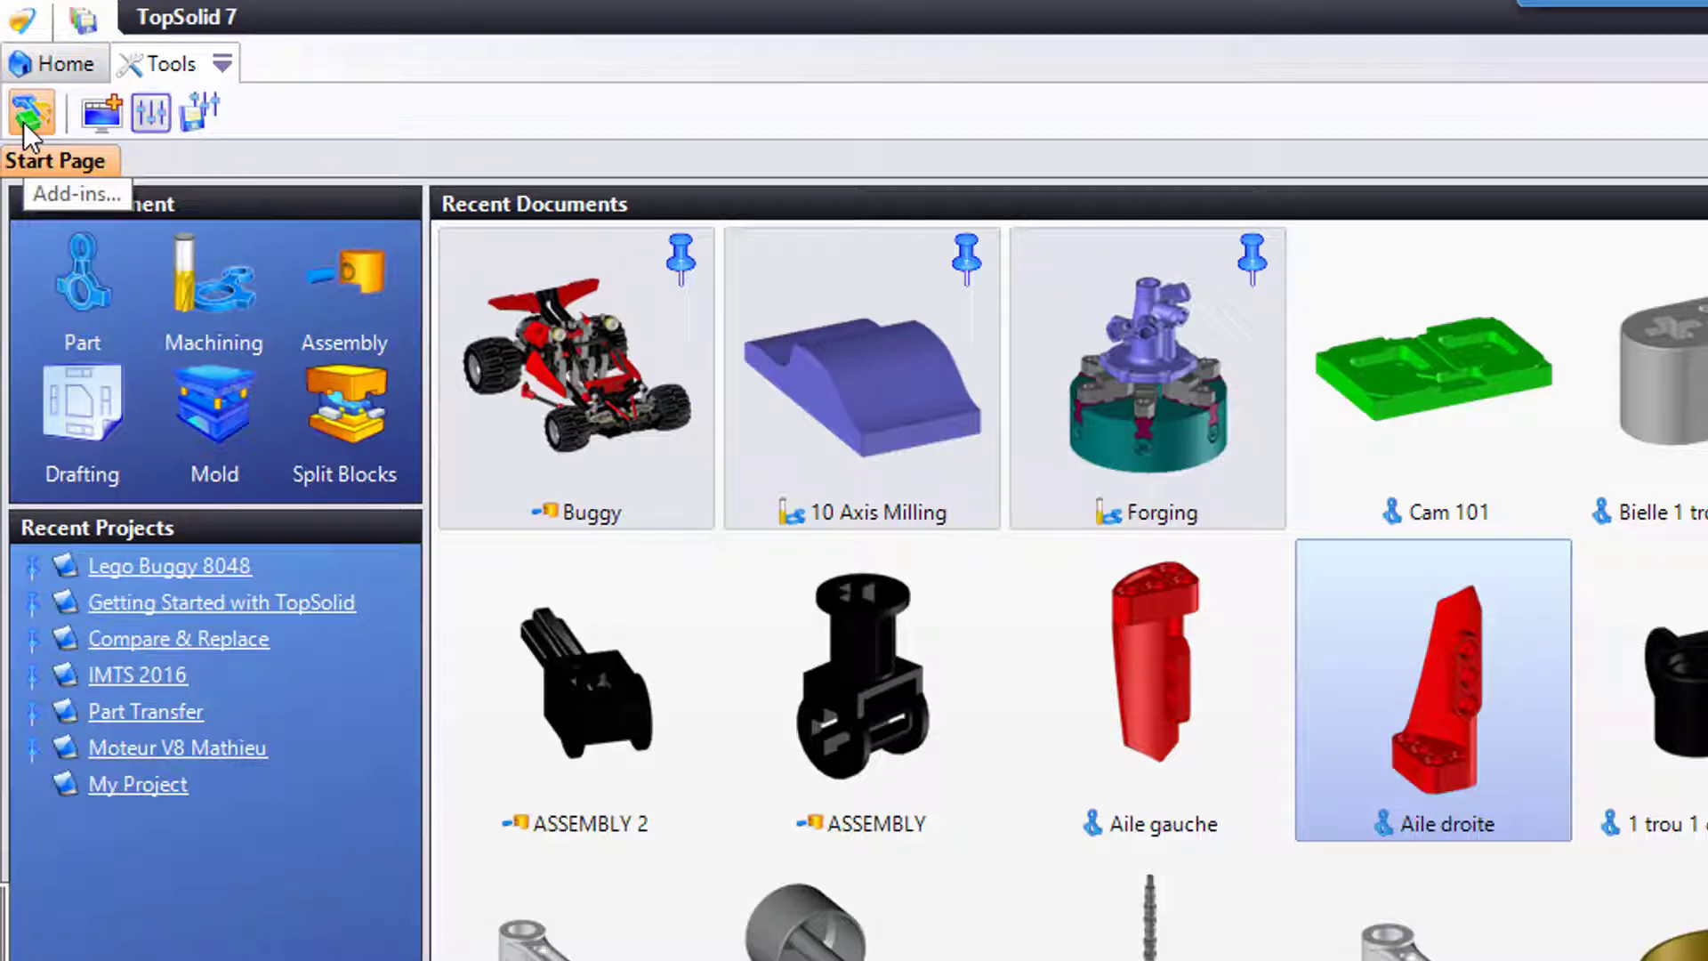
pyautogui.moveTo(100, 114)
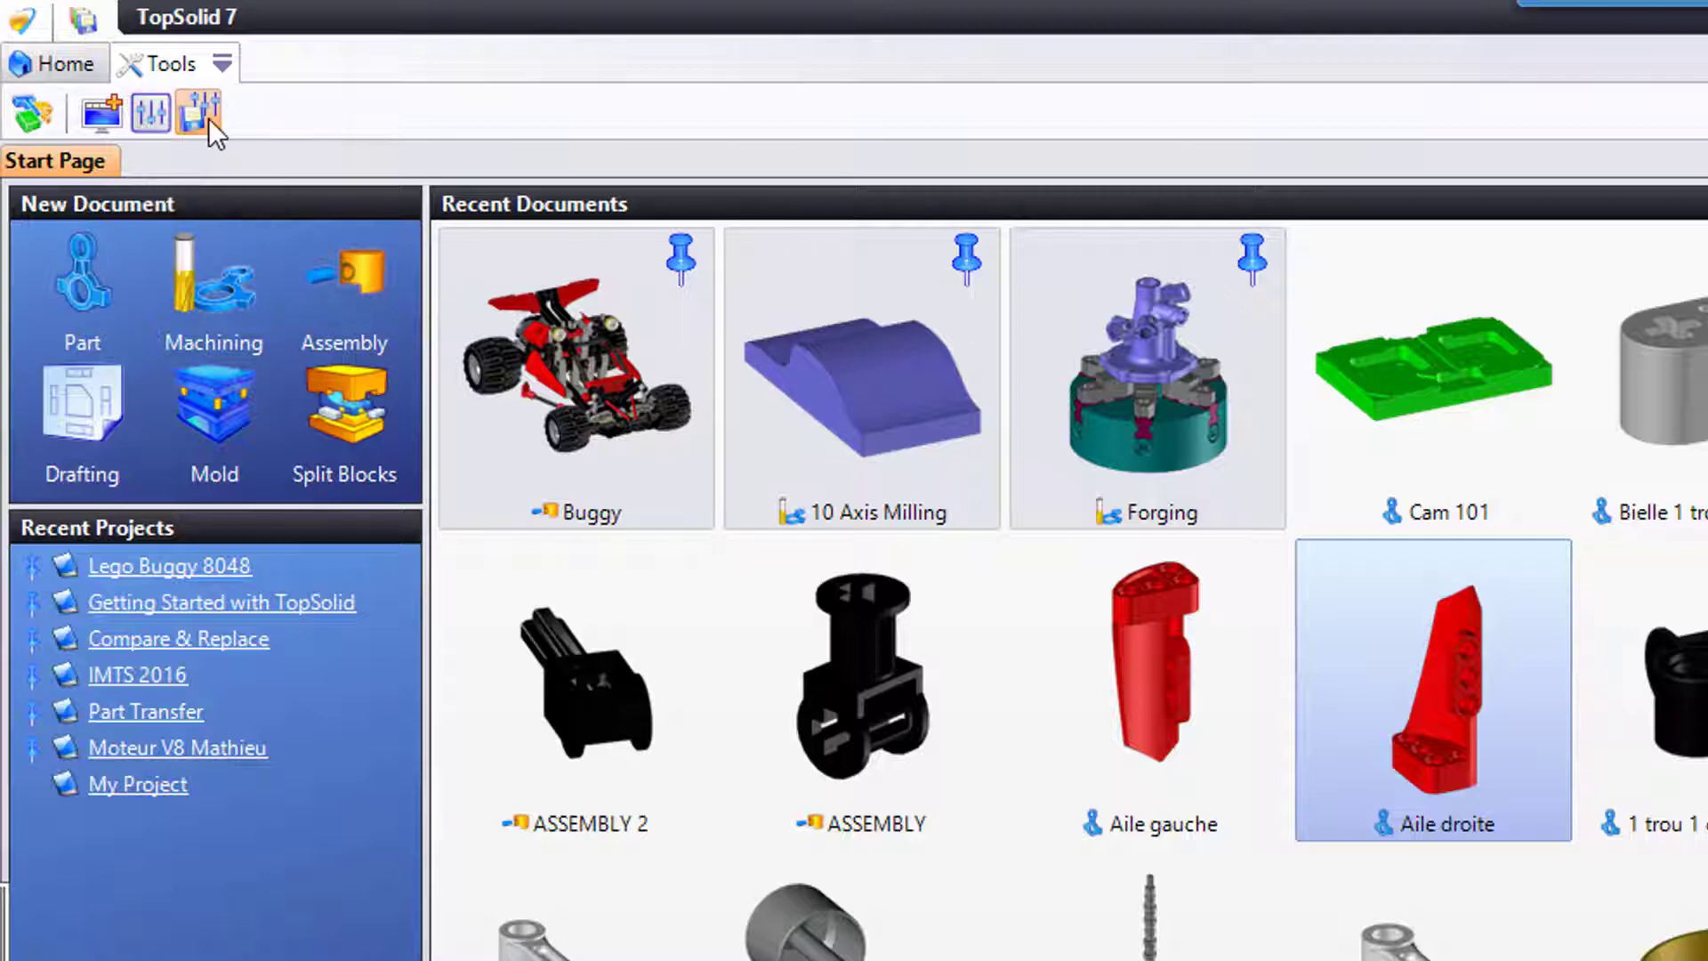
pyautogui.moveTo(198, 112)
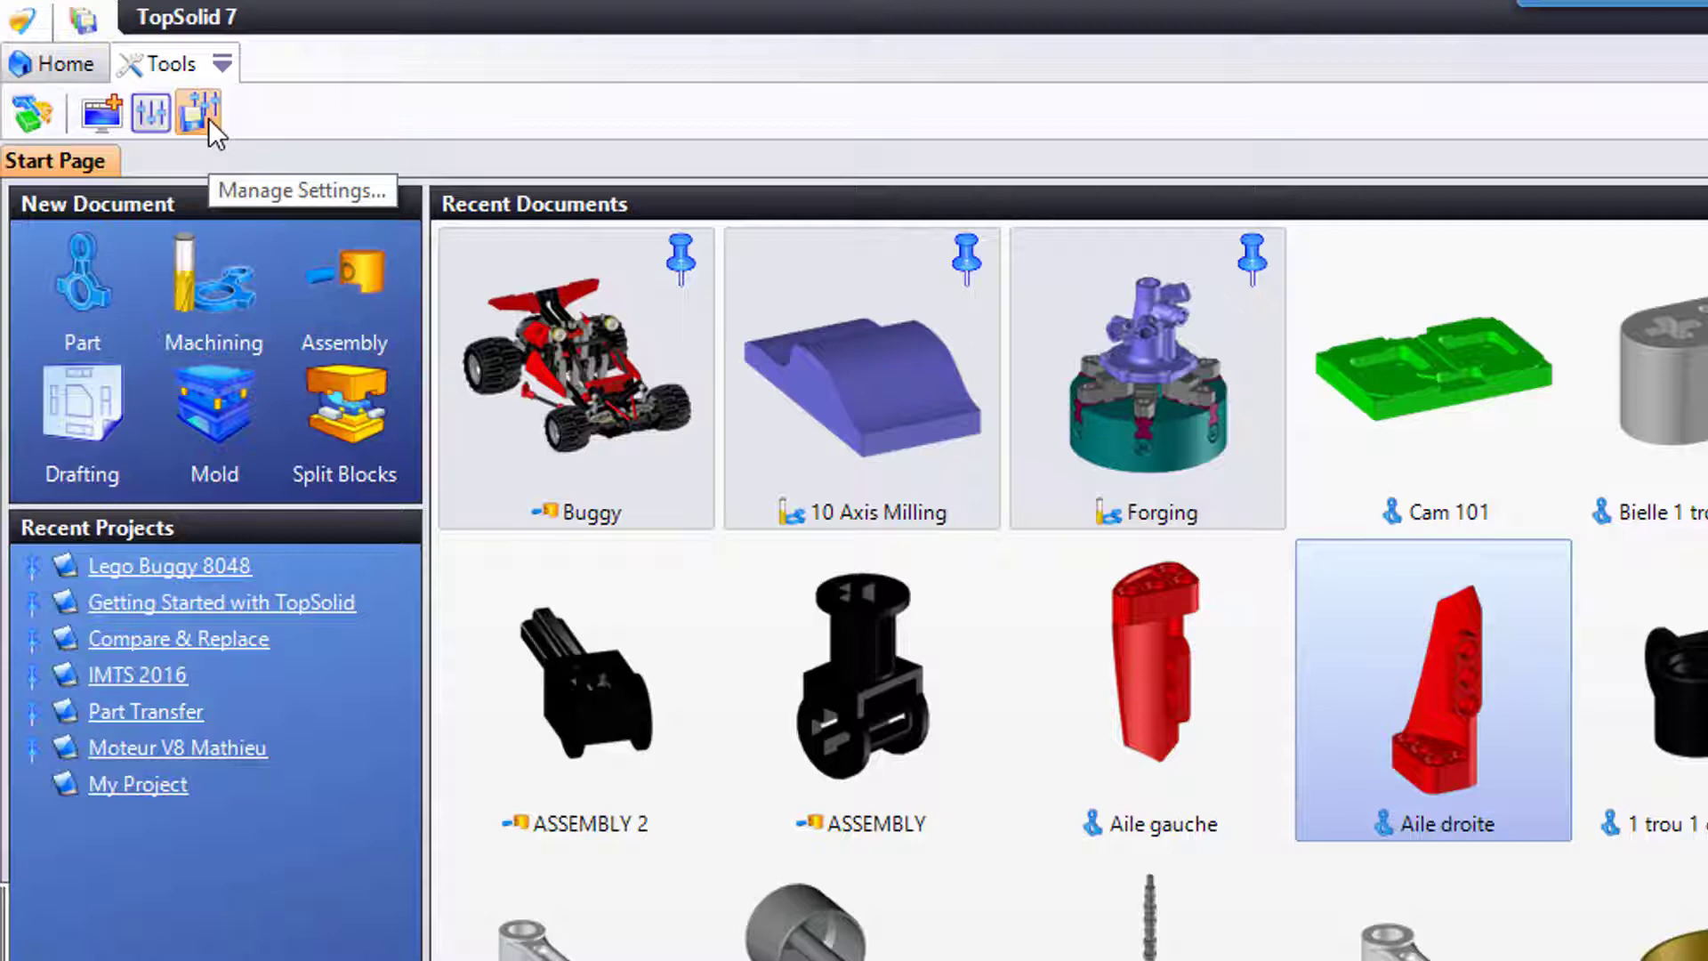
pyautogui.moveTo(201, 114)
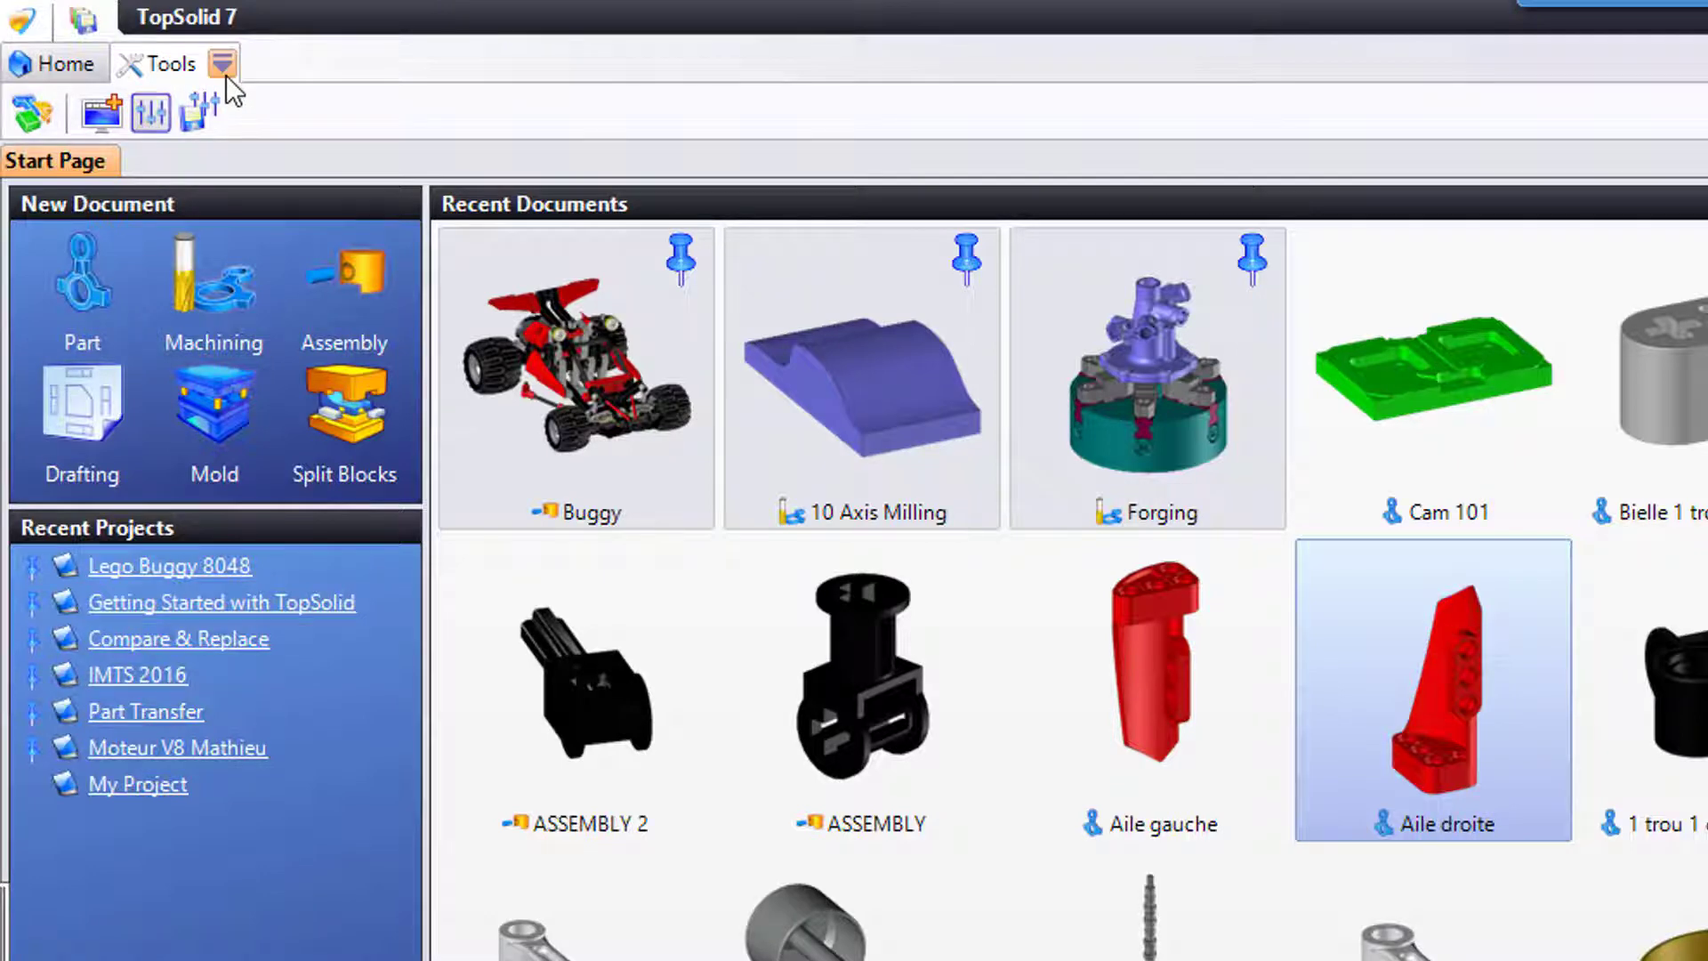
# Expand the Tools command list showing Add-ins, Customize, Options and Manage Settings.
pyautogui.click(220, 64)
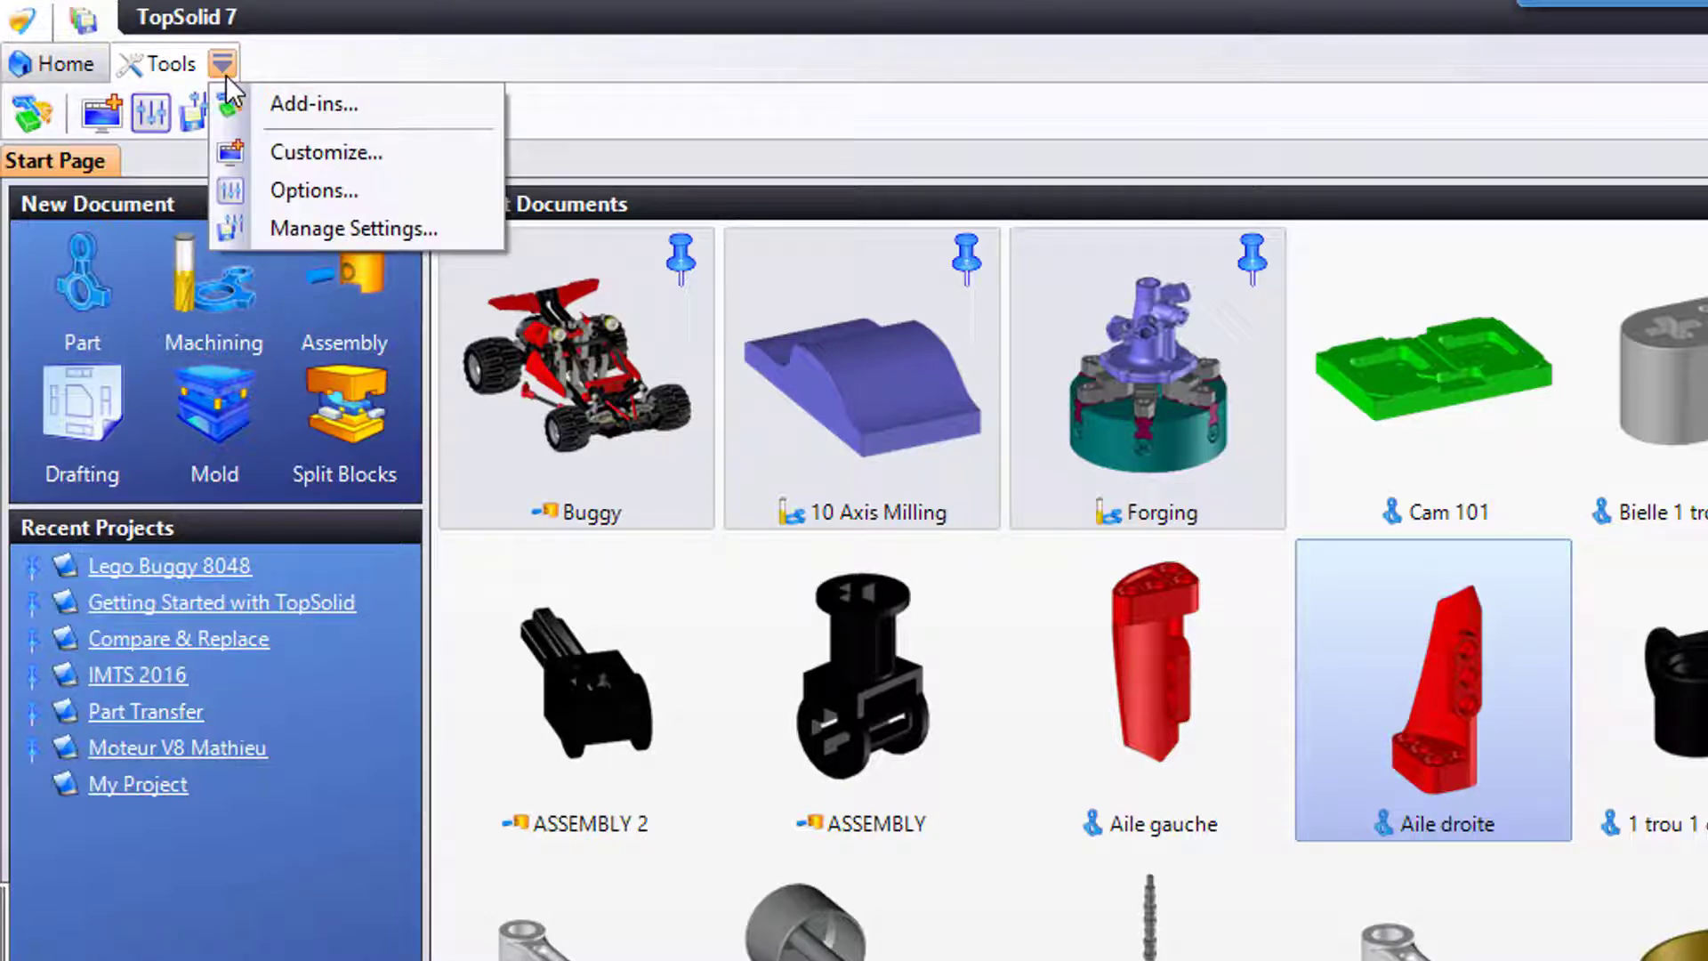
pyautogui.moveTo(328, 151)
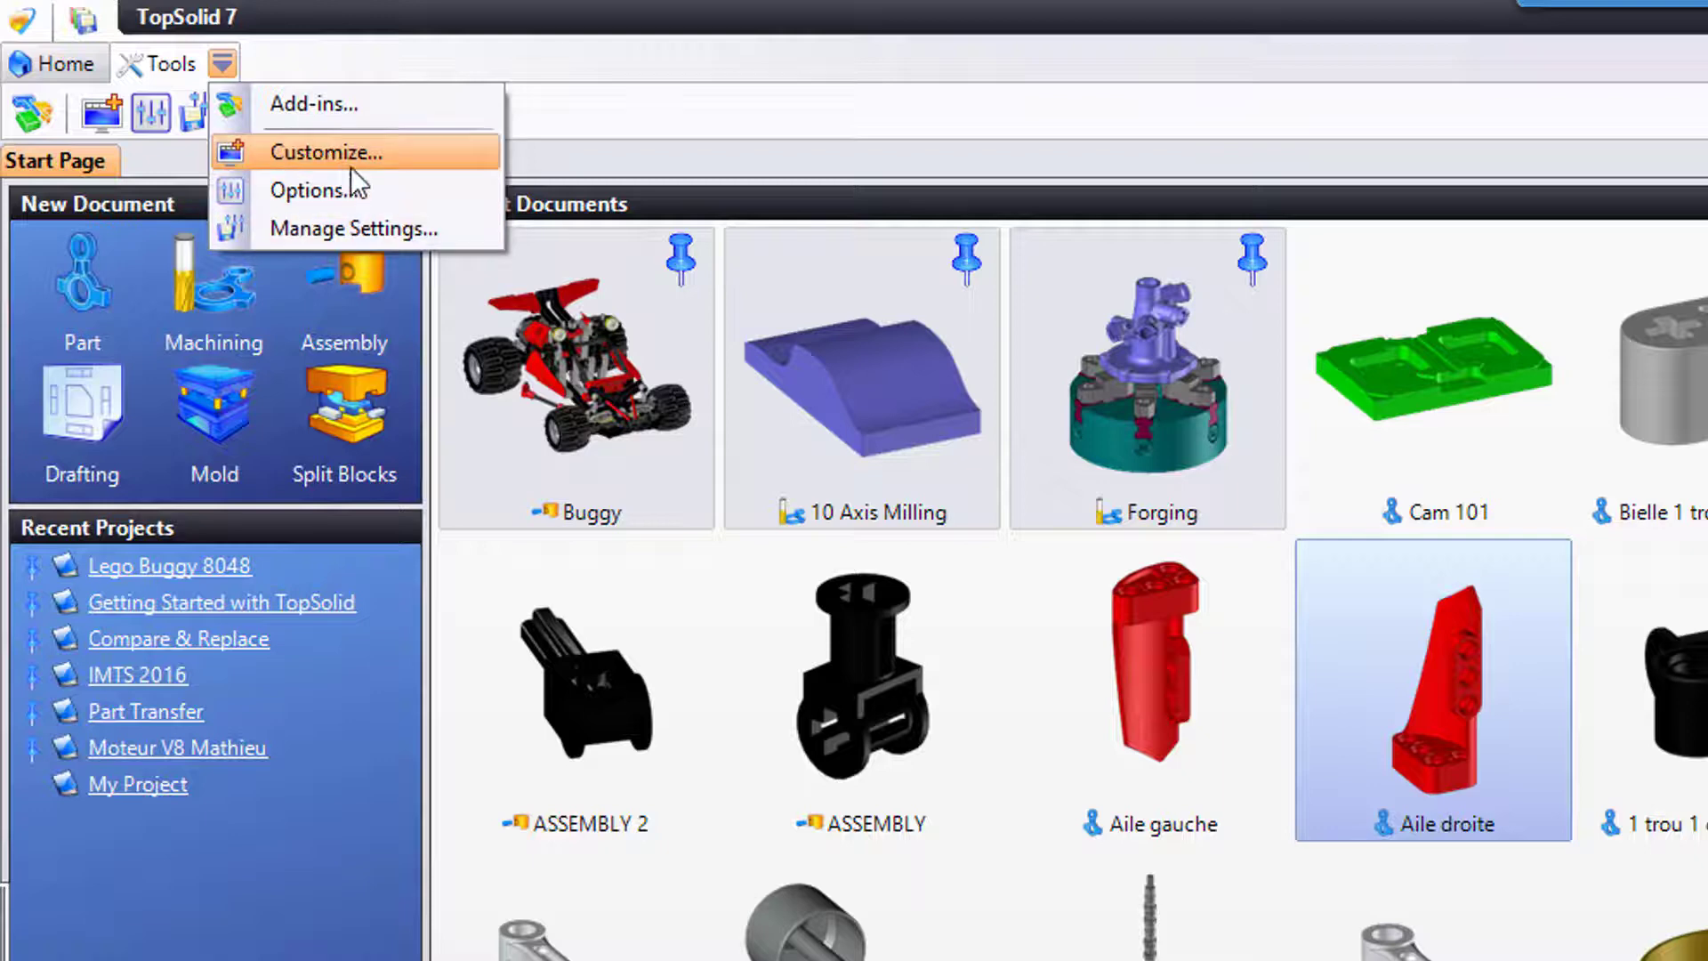
pyautogui.moveTo(351, 191)
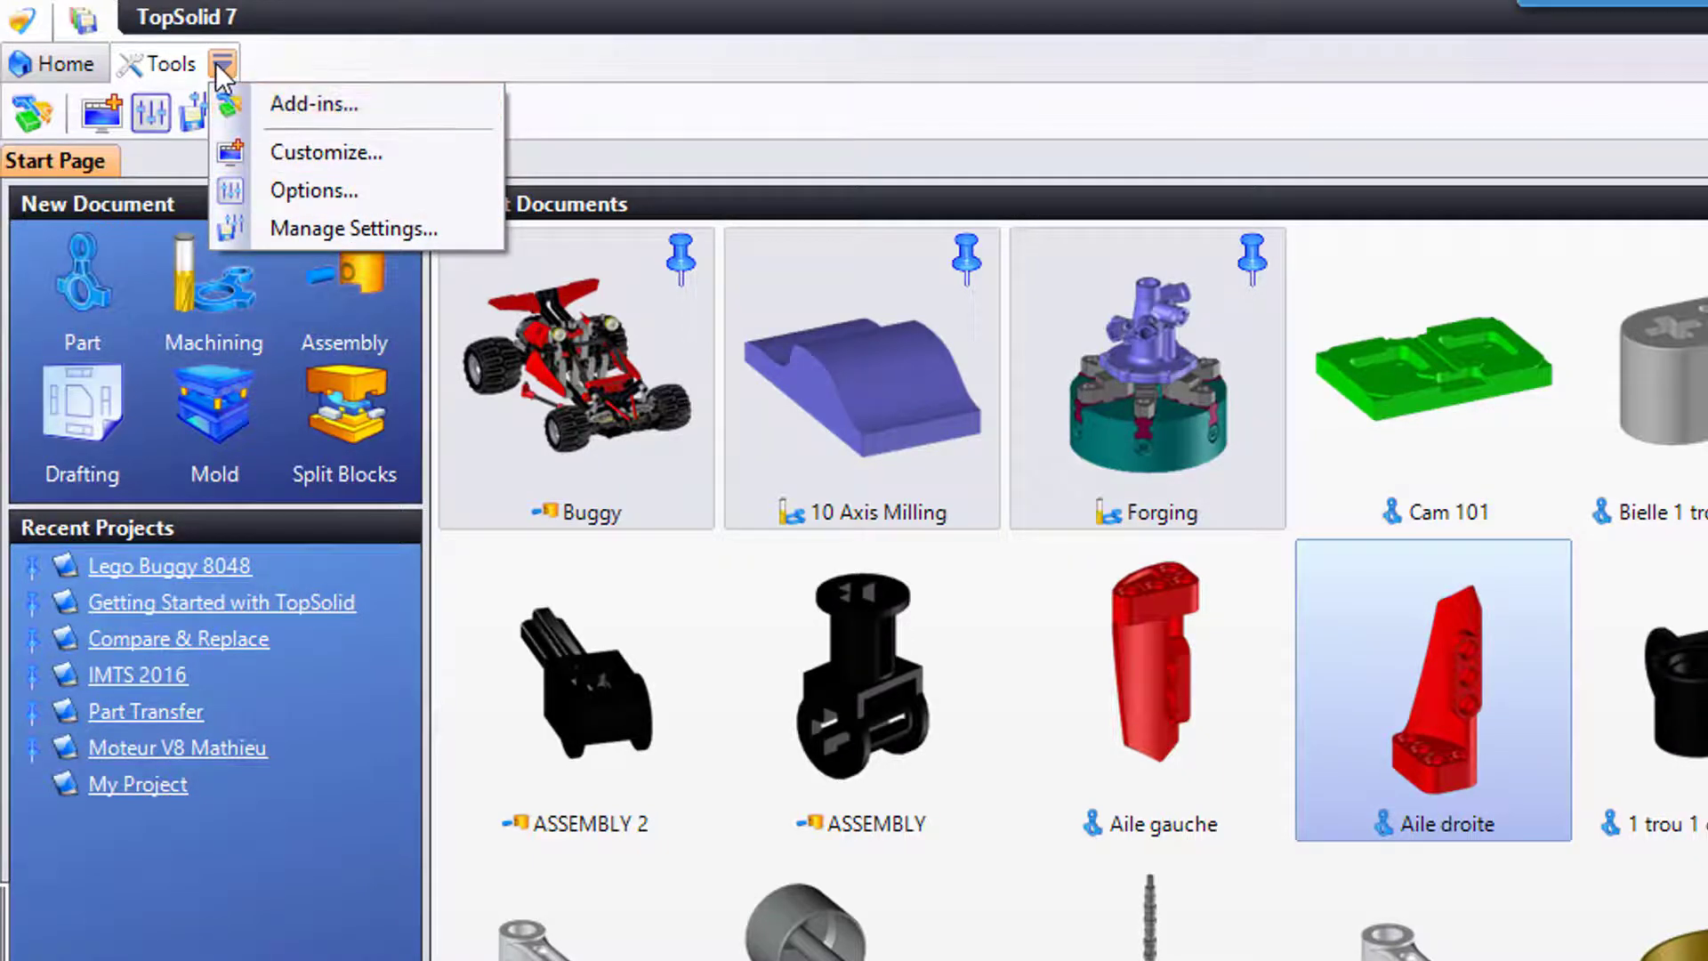
pyautogui.moveTo(313, 190)
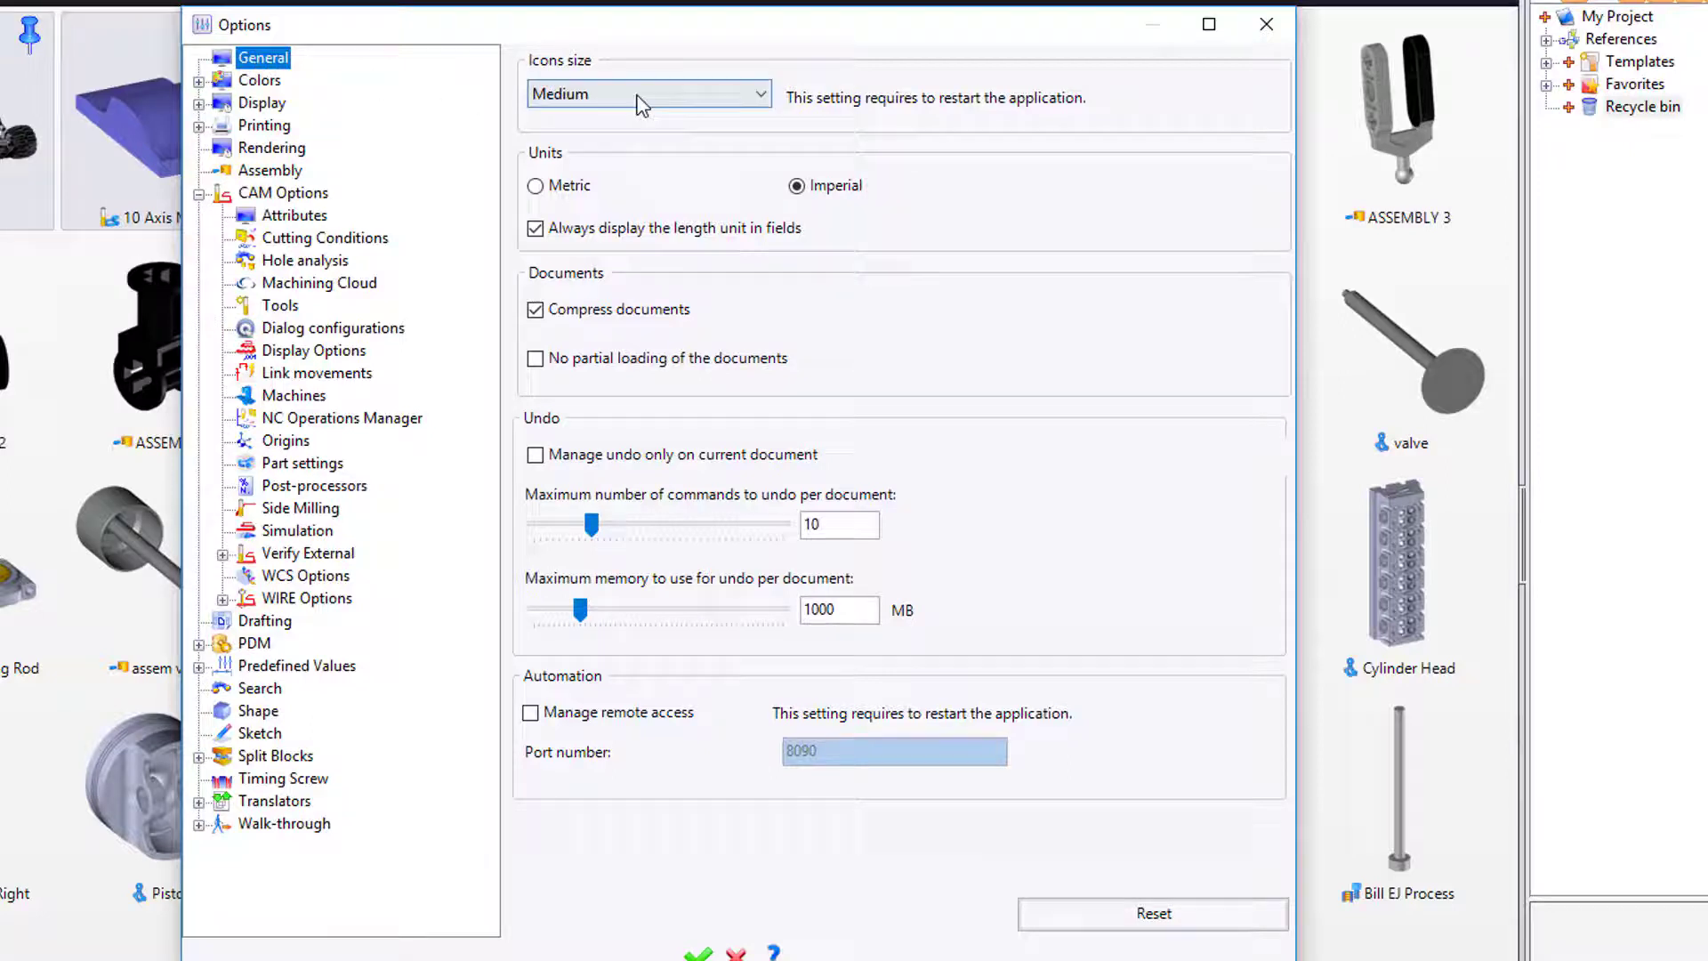
pyautogui.click(649, 94)
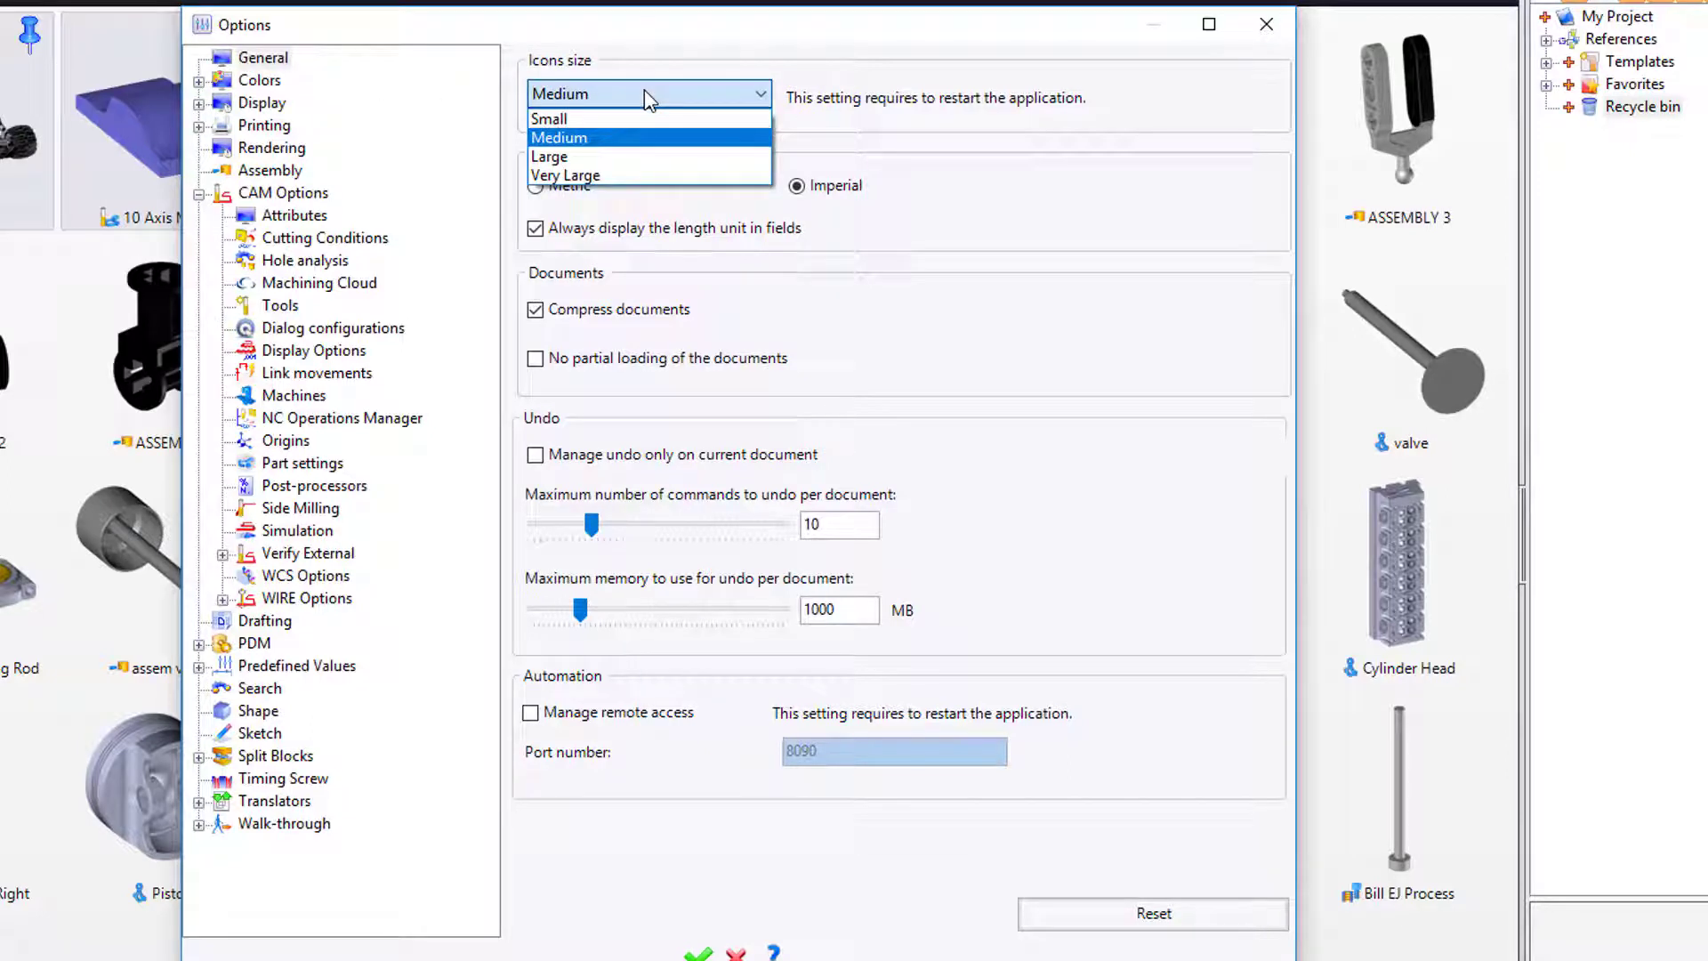
pyautogui.click(558, 137)
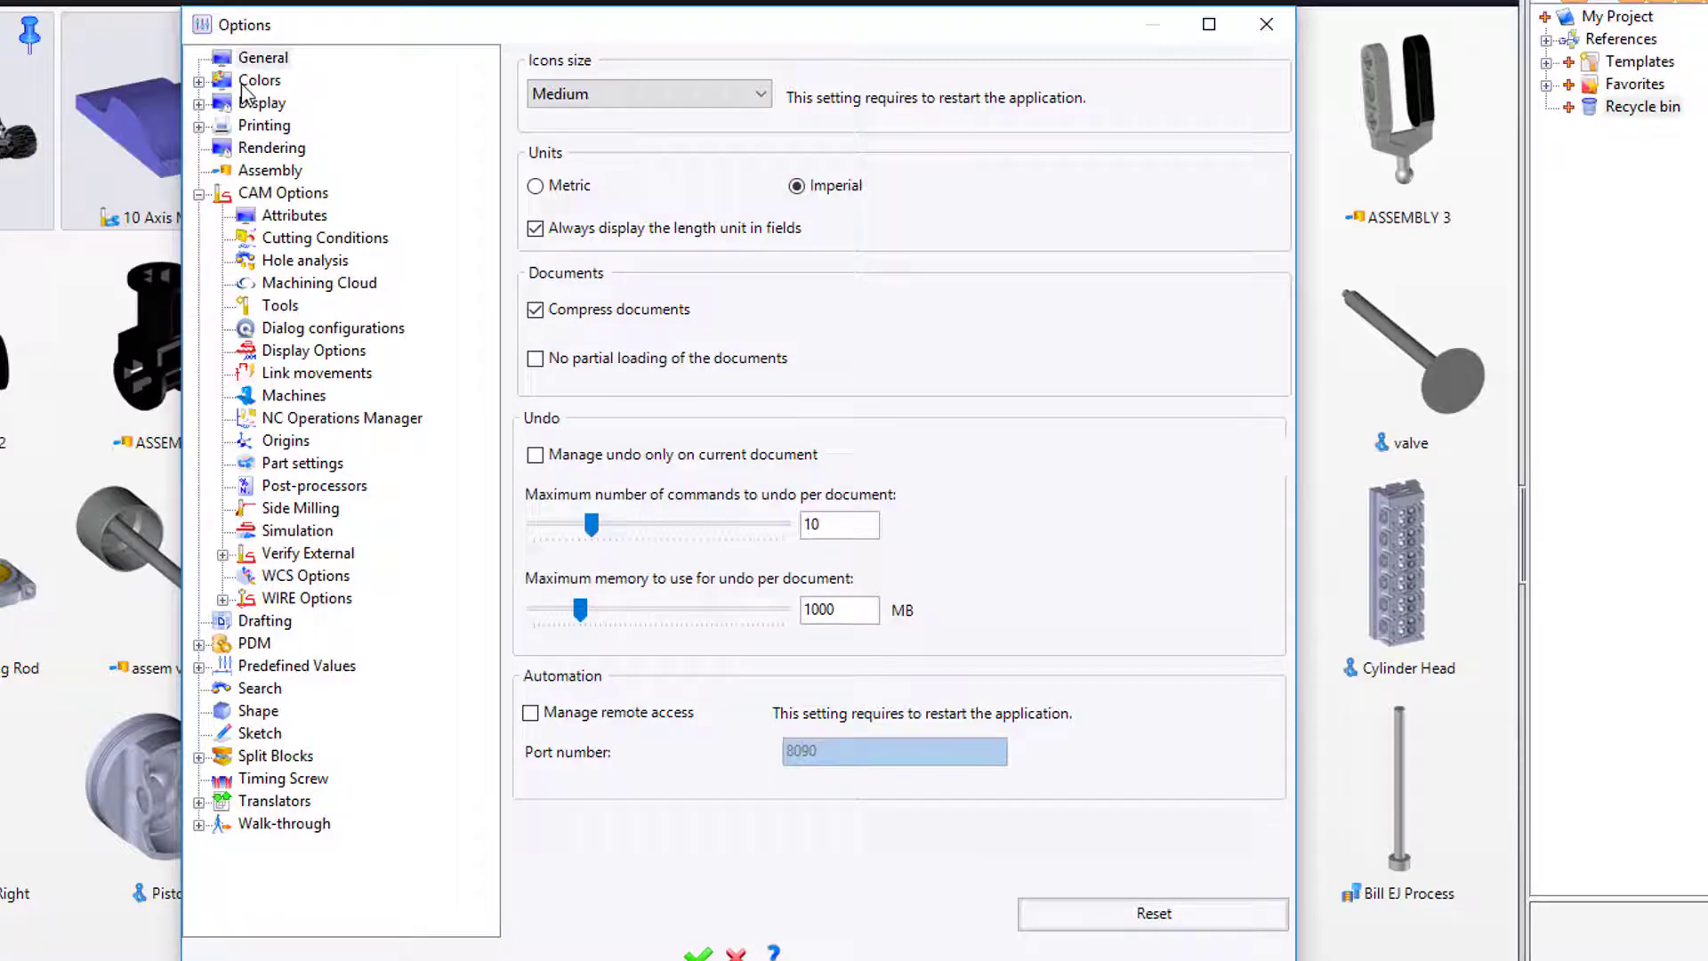
# Show the System Colors settings for window, document, selection and state colours.
pyautogui.click(307, 104)
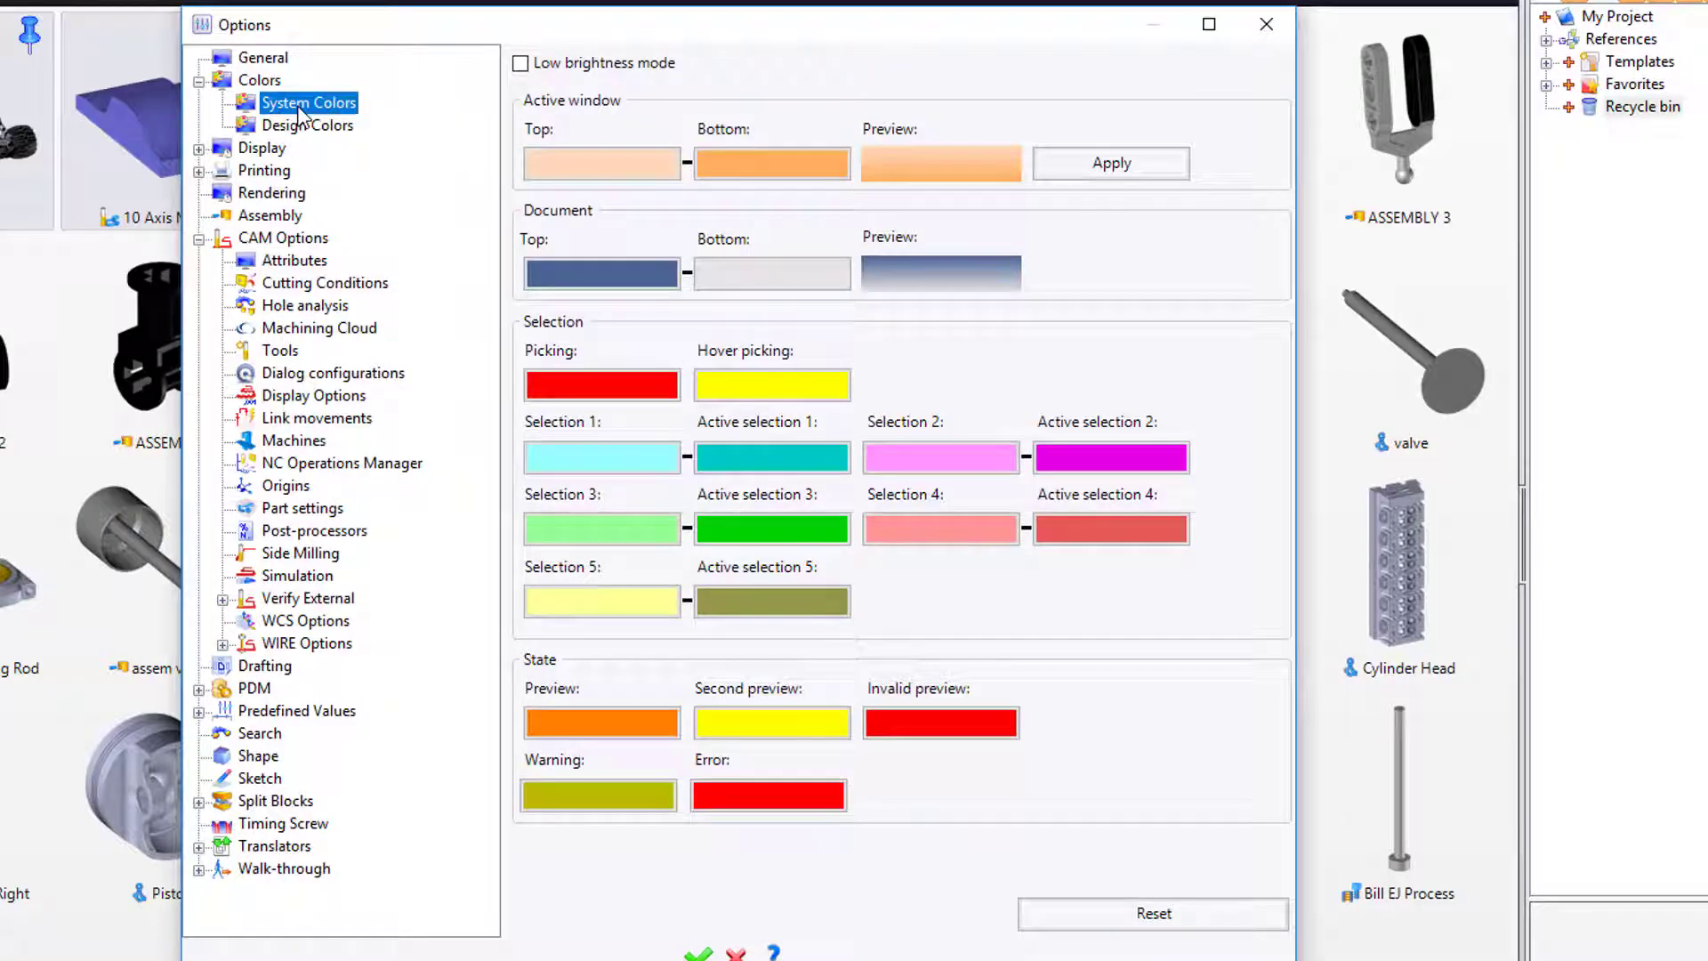
pyautogui.moveTo(941, 457)
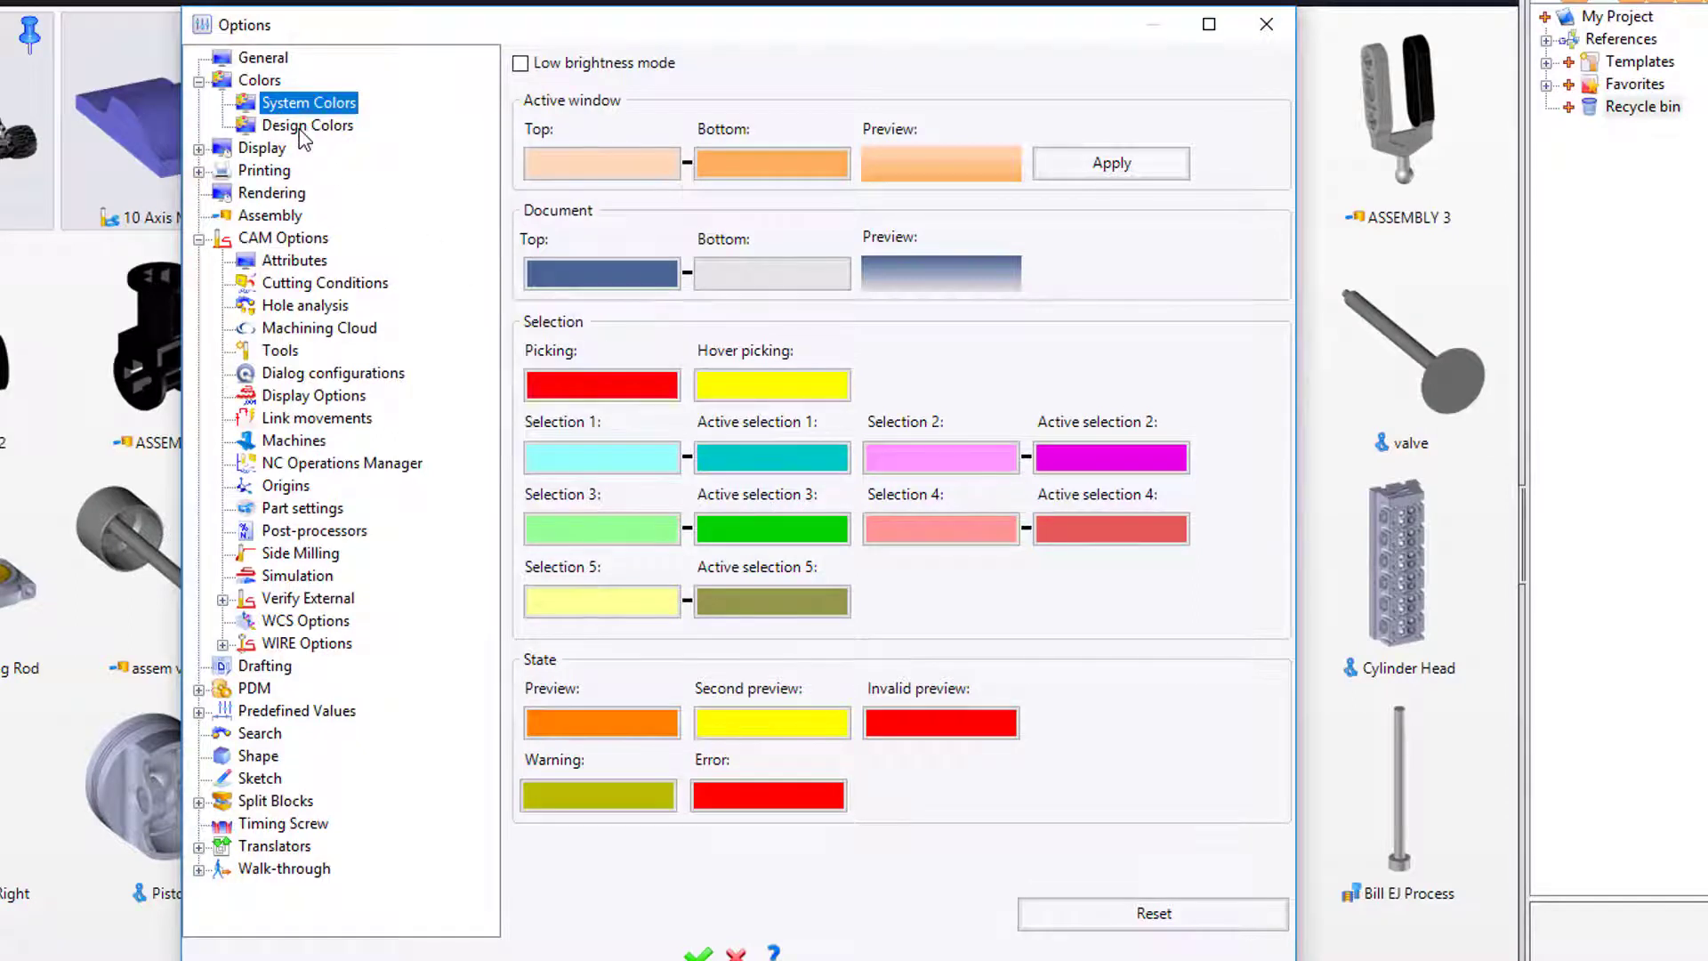
# In Design Colors, set the under-constrained colour to blue, then reset it to default magenta.
pyautogui.click(308, 125)
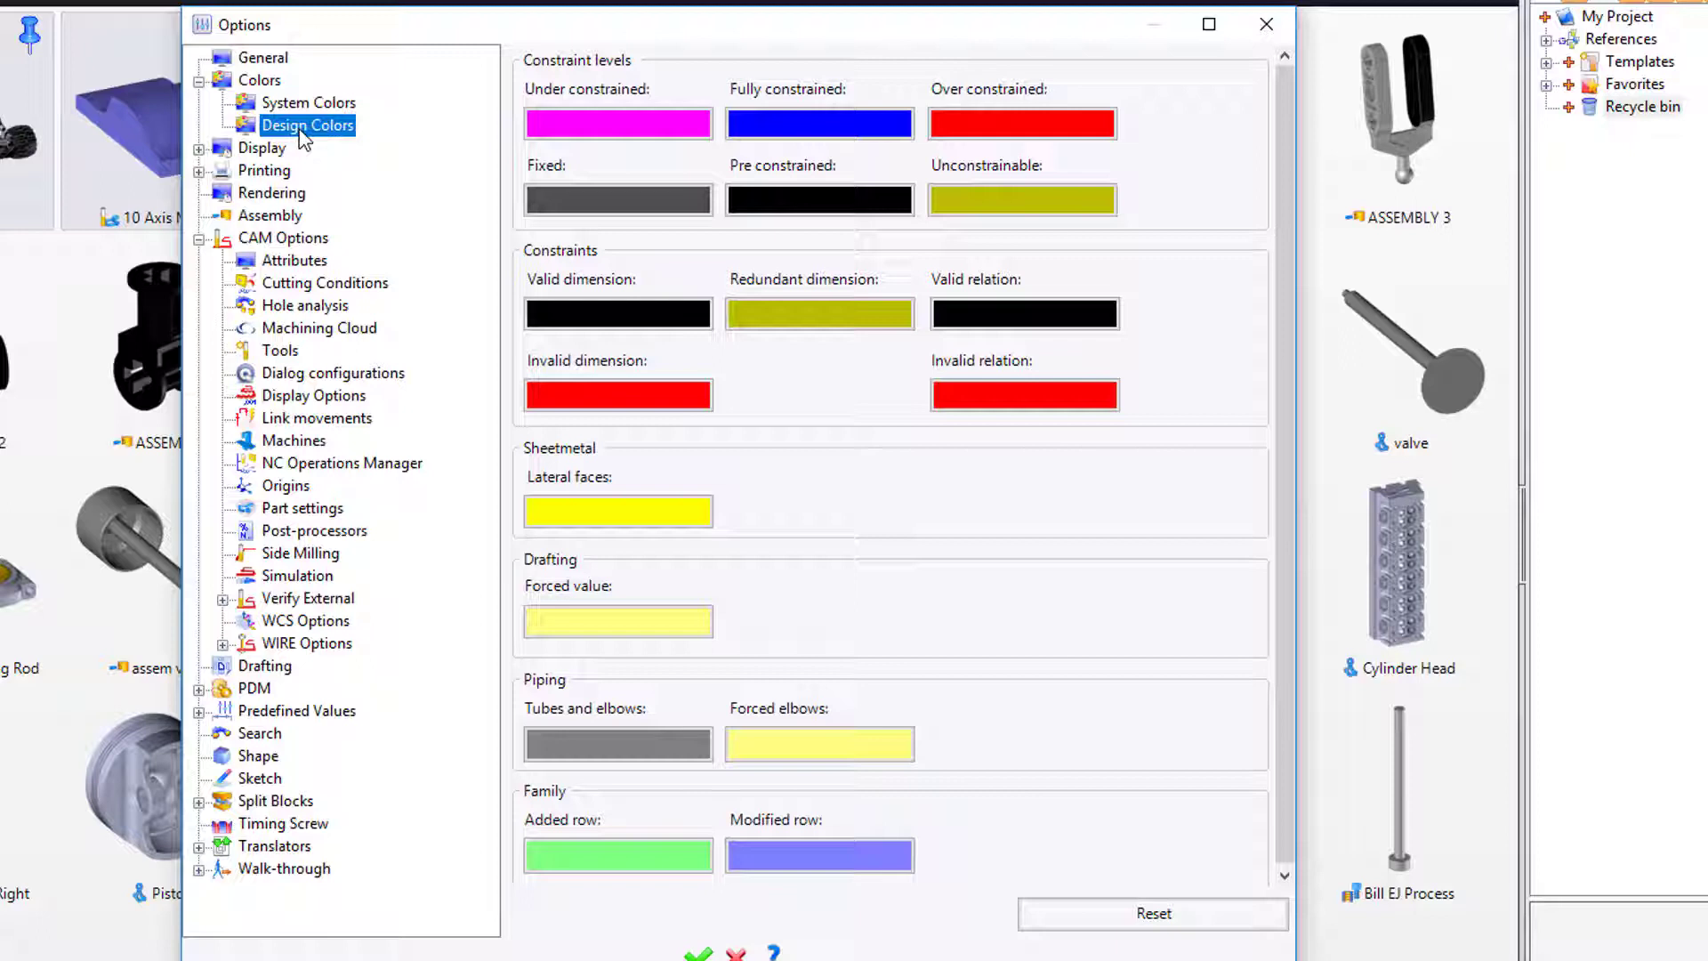
pyautogui.moveTo(523, 143)
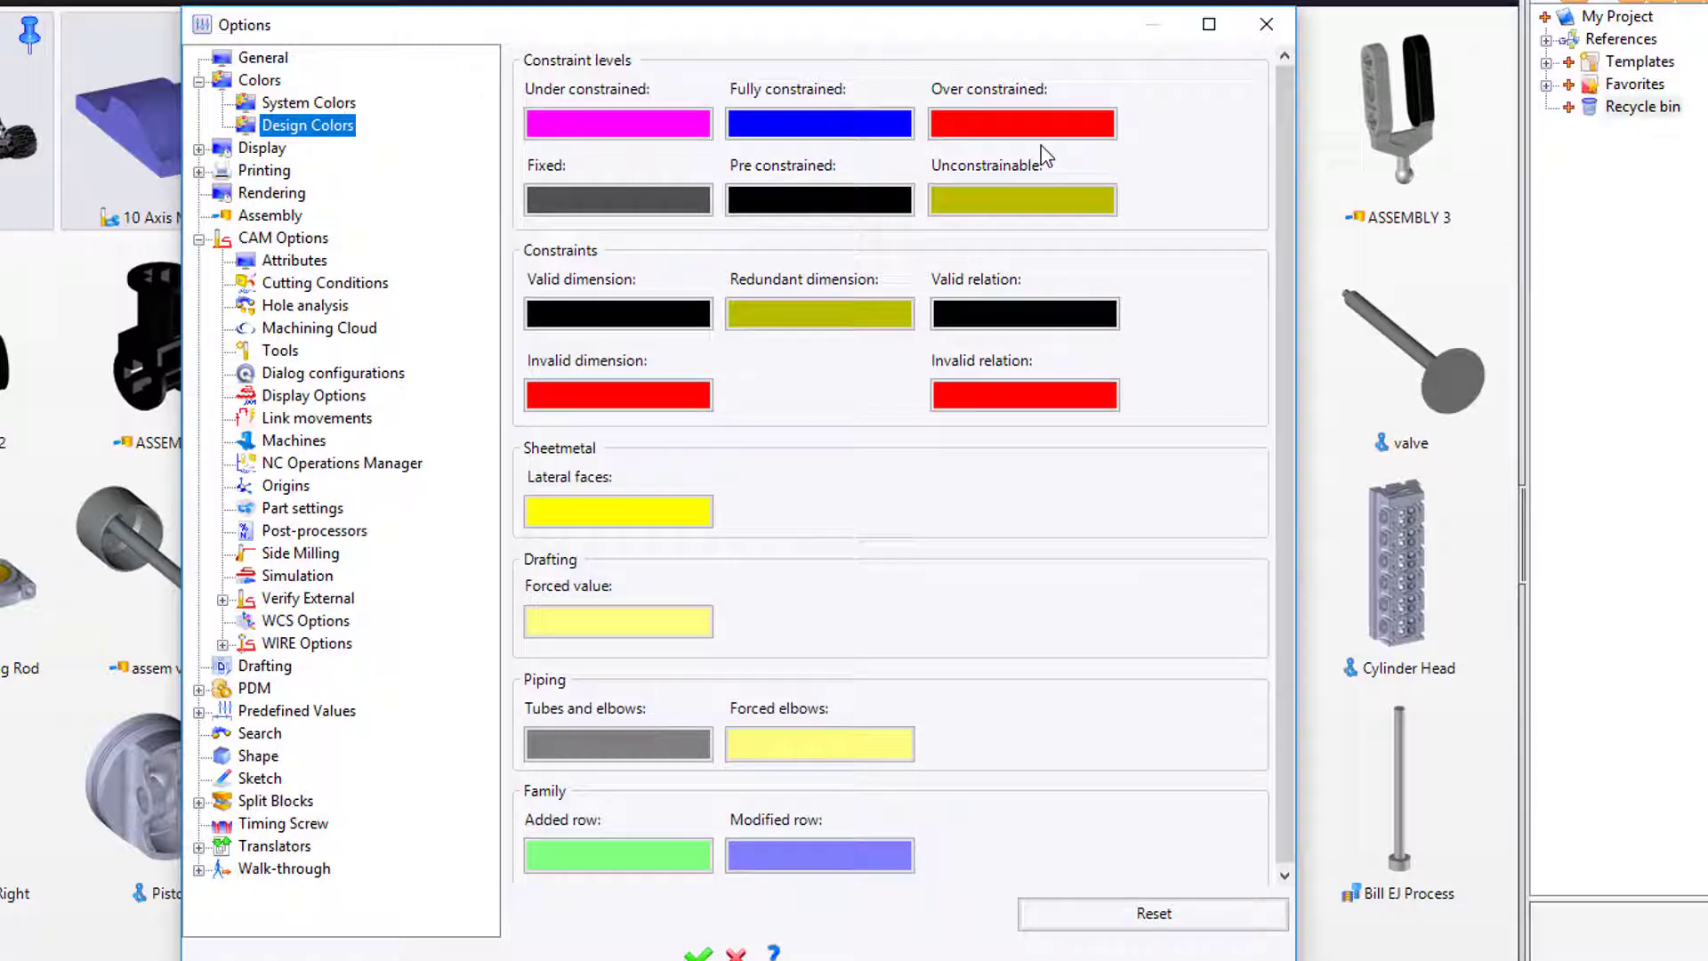
pyautogui.moveTo(640, 153)
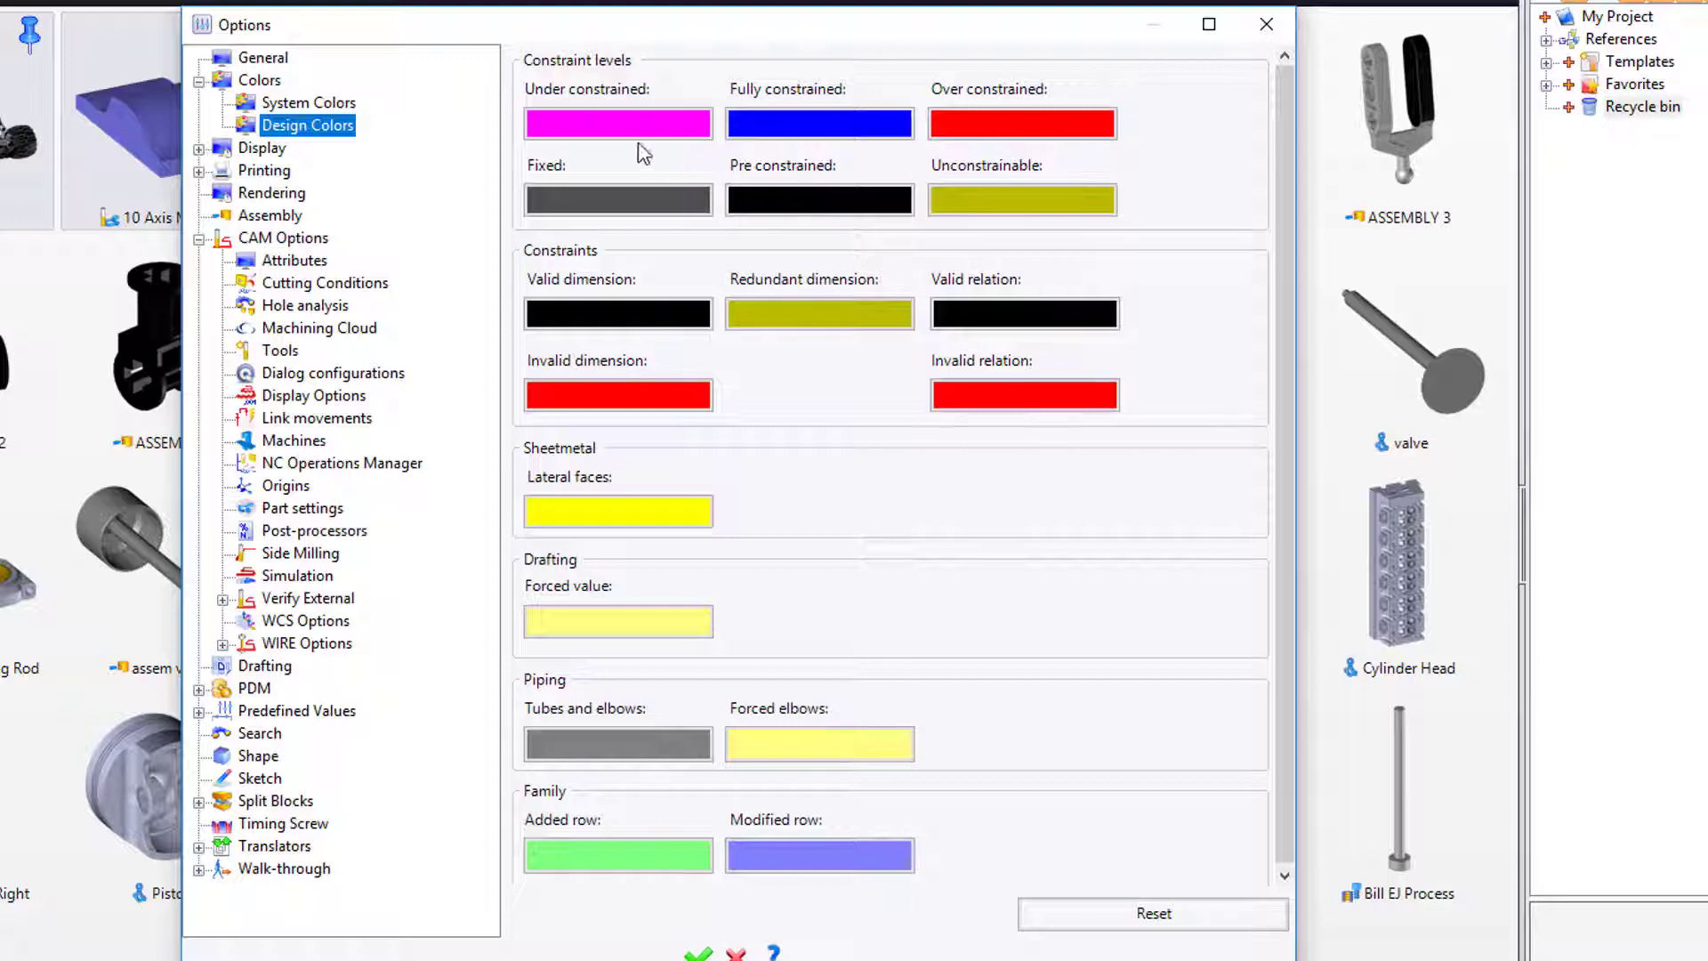
pyautogui.click(617, 123)
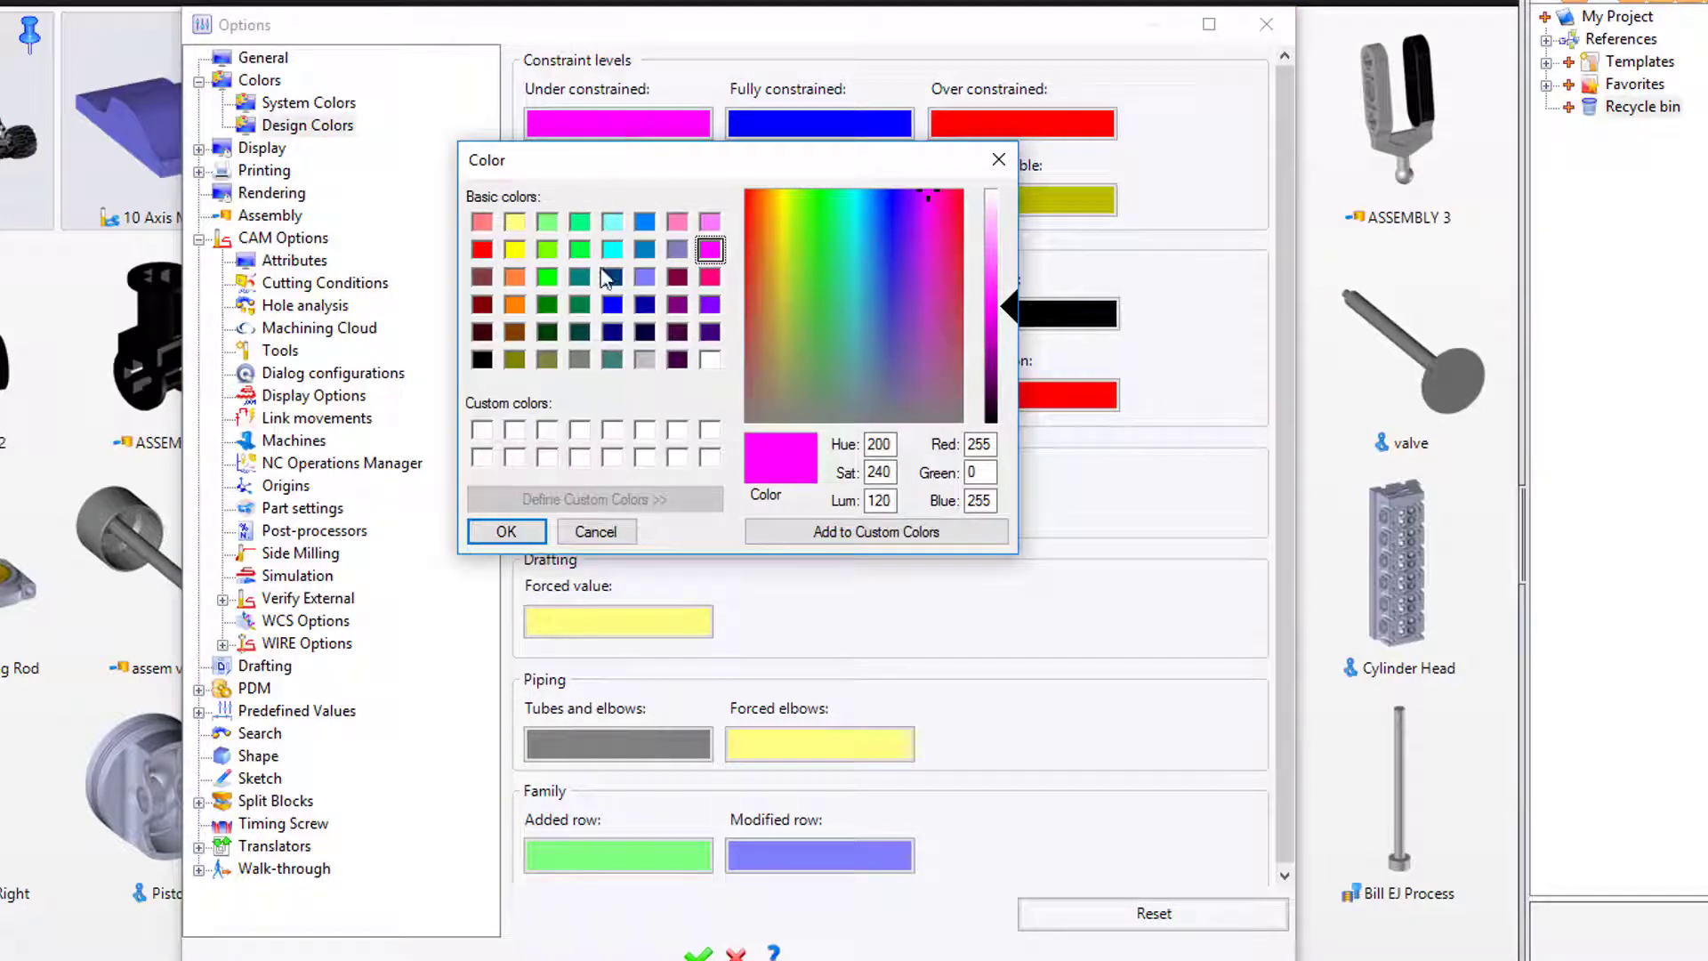
pyautogui.click(612, 304)
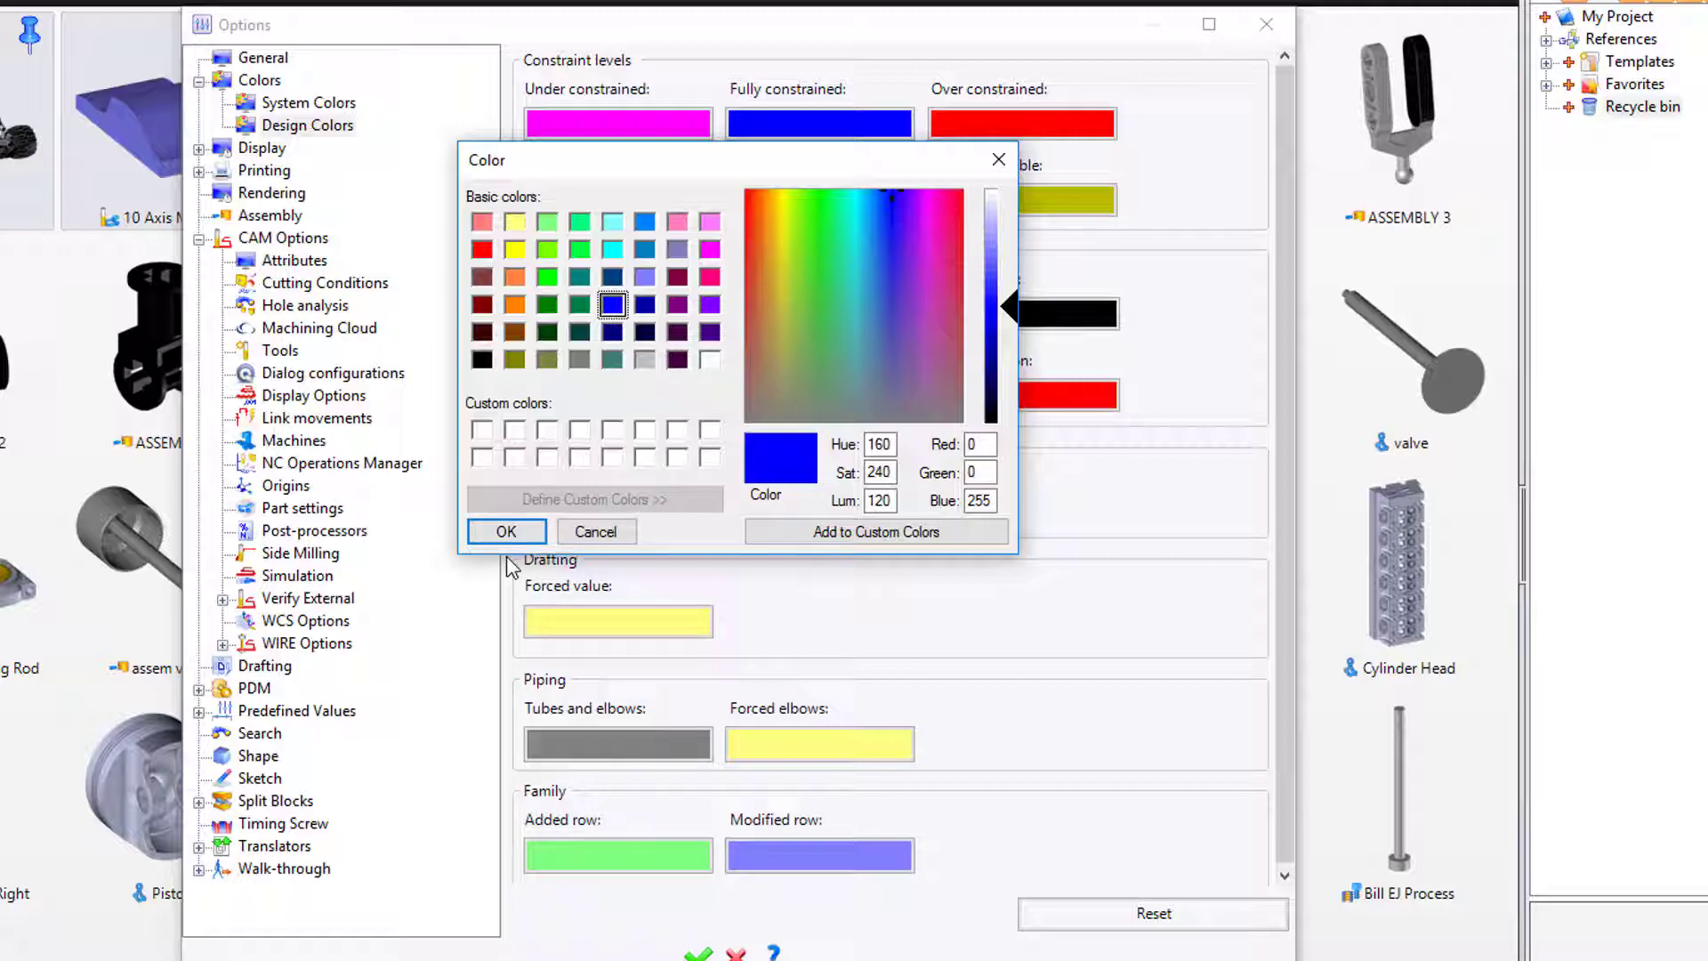
pyautogui.click(505, 532)
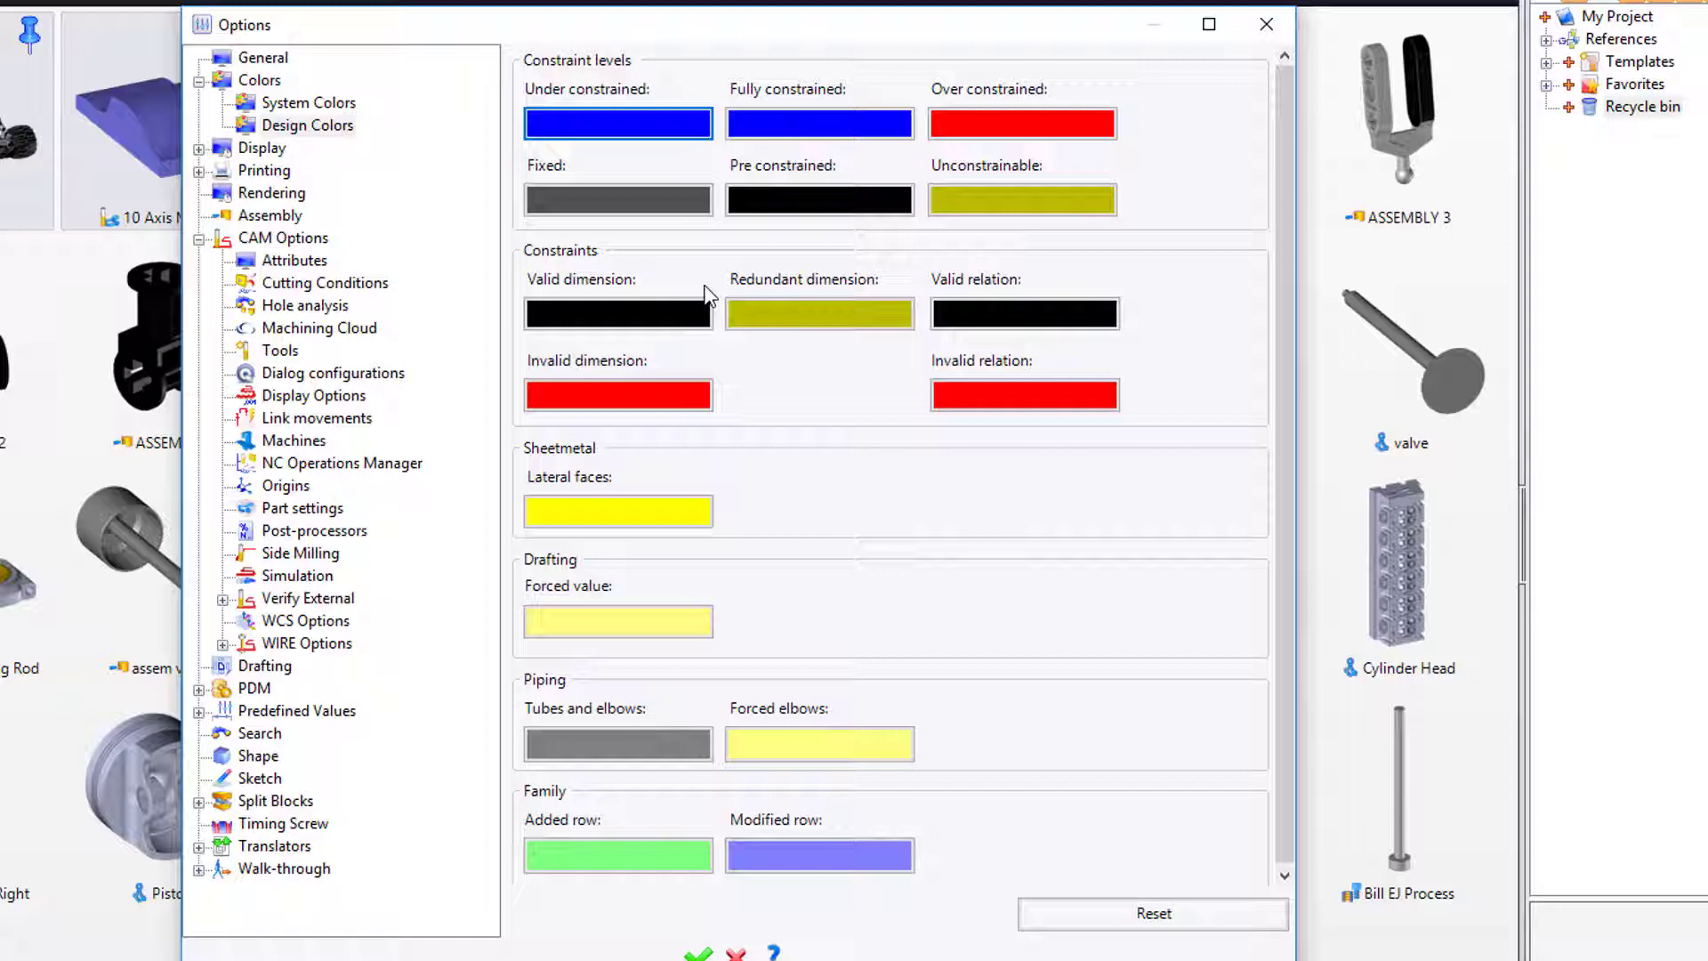
pyautogui.moveTo(857, 566)
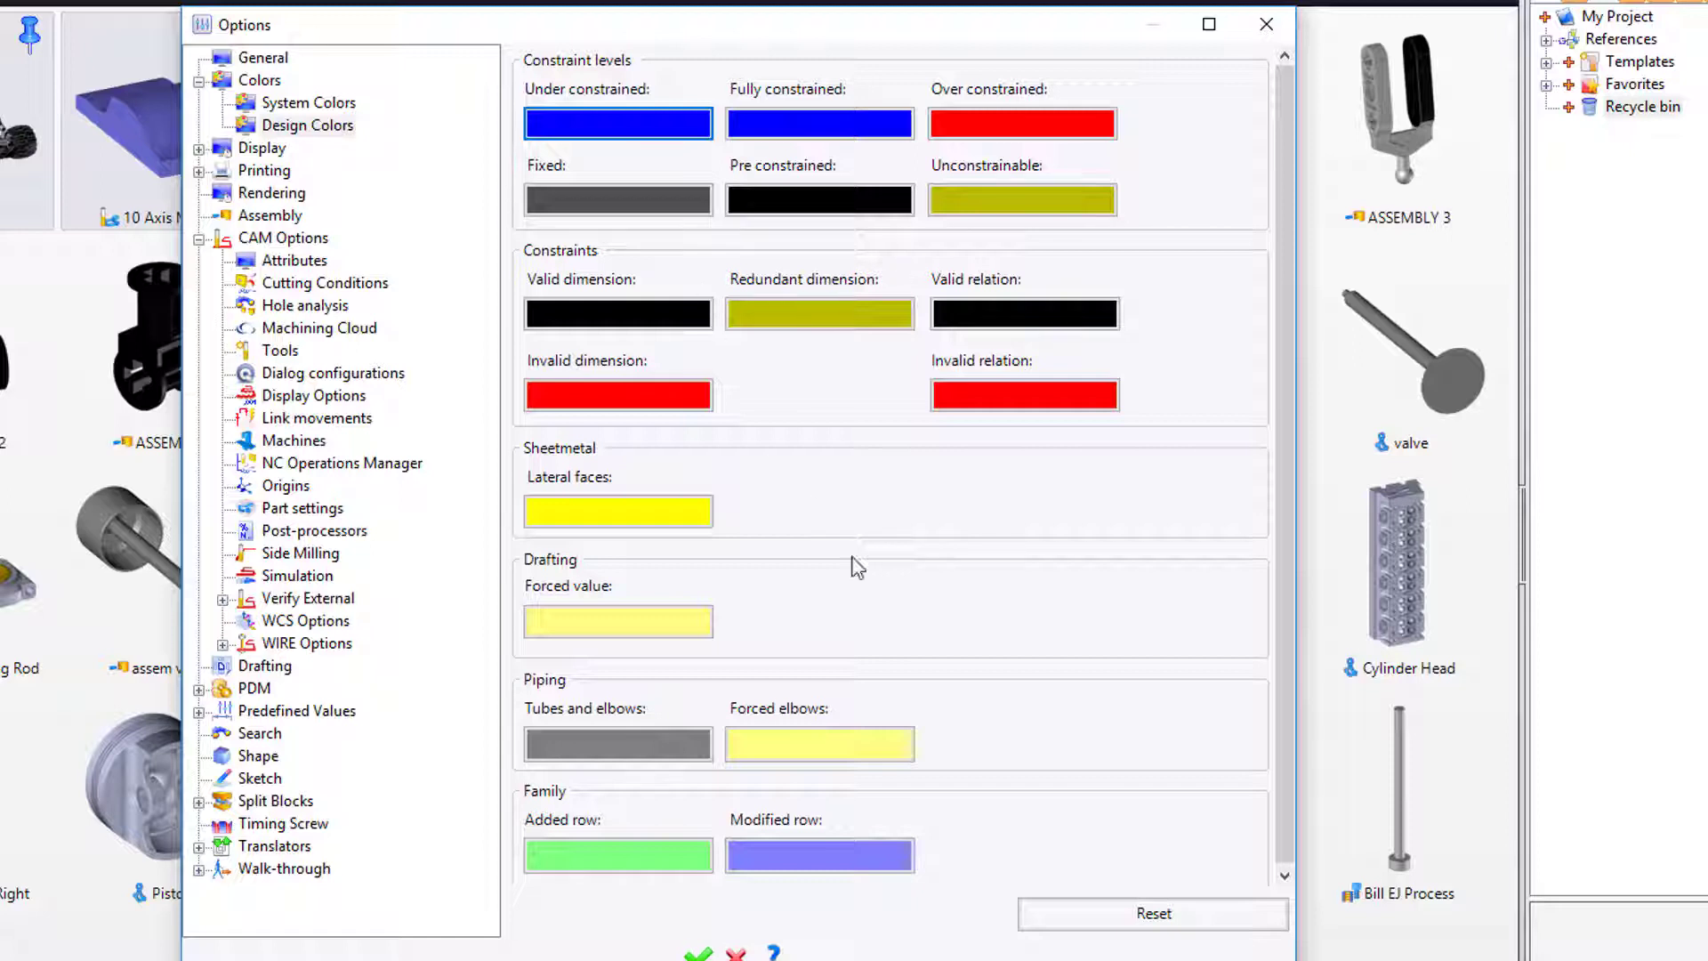
pyautogui.click(1151, 913)
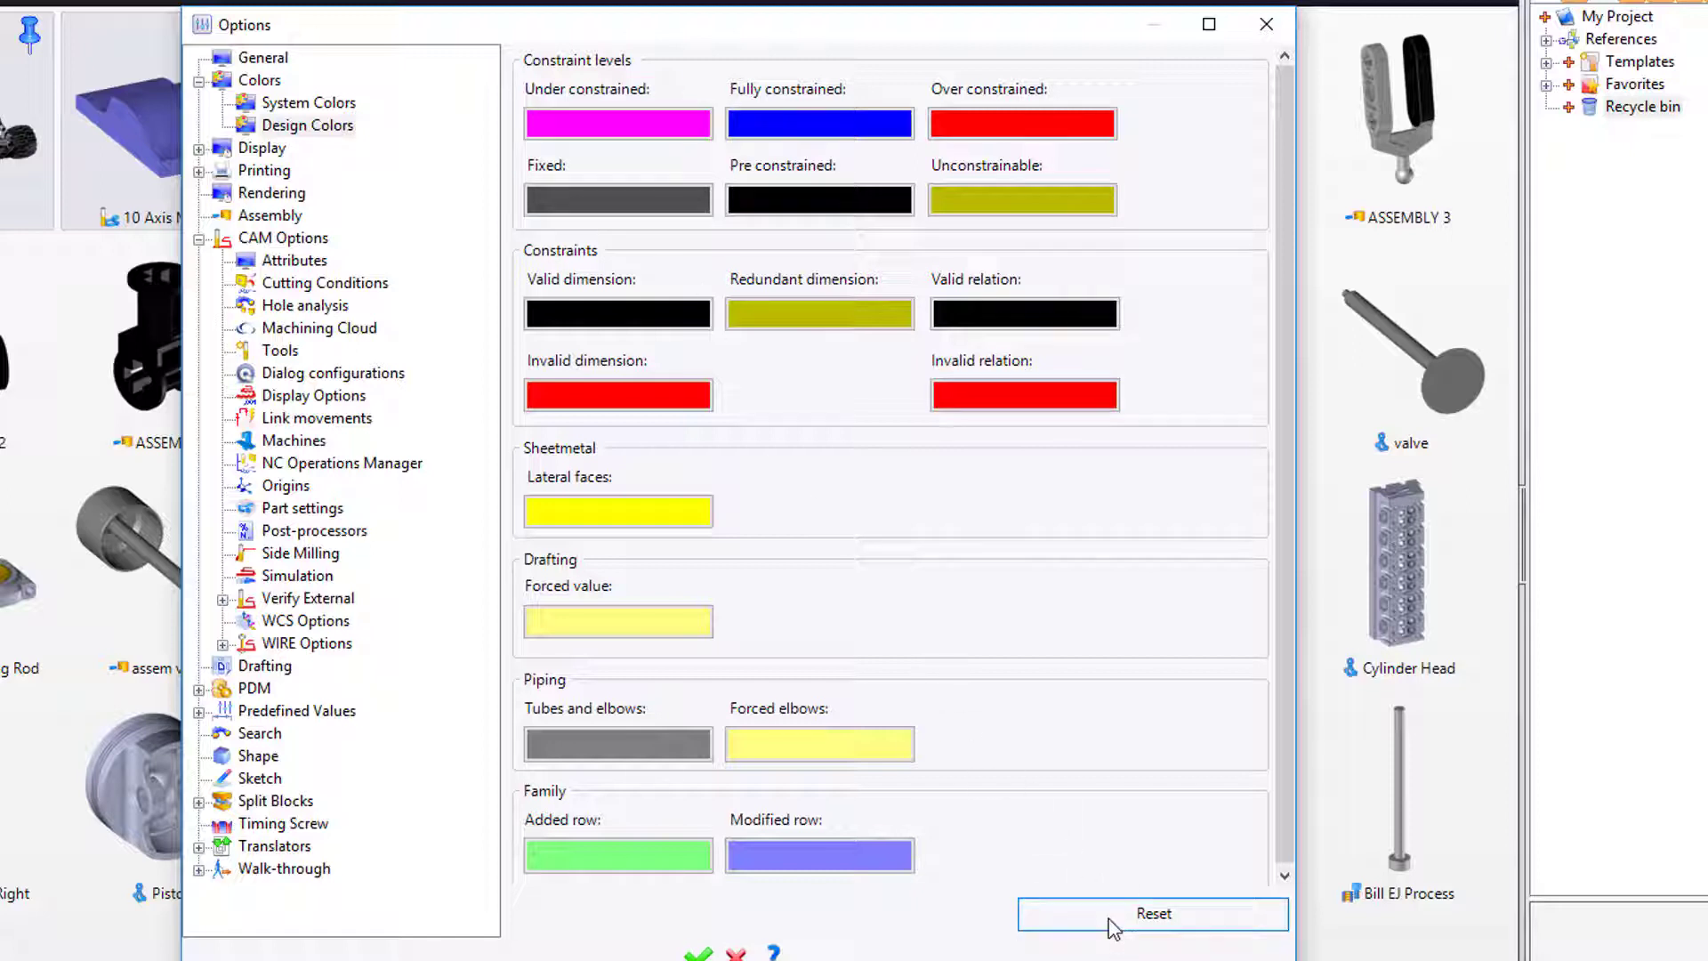
pyautogui.moveTo(281, 73)
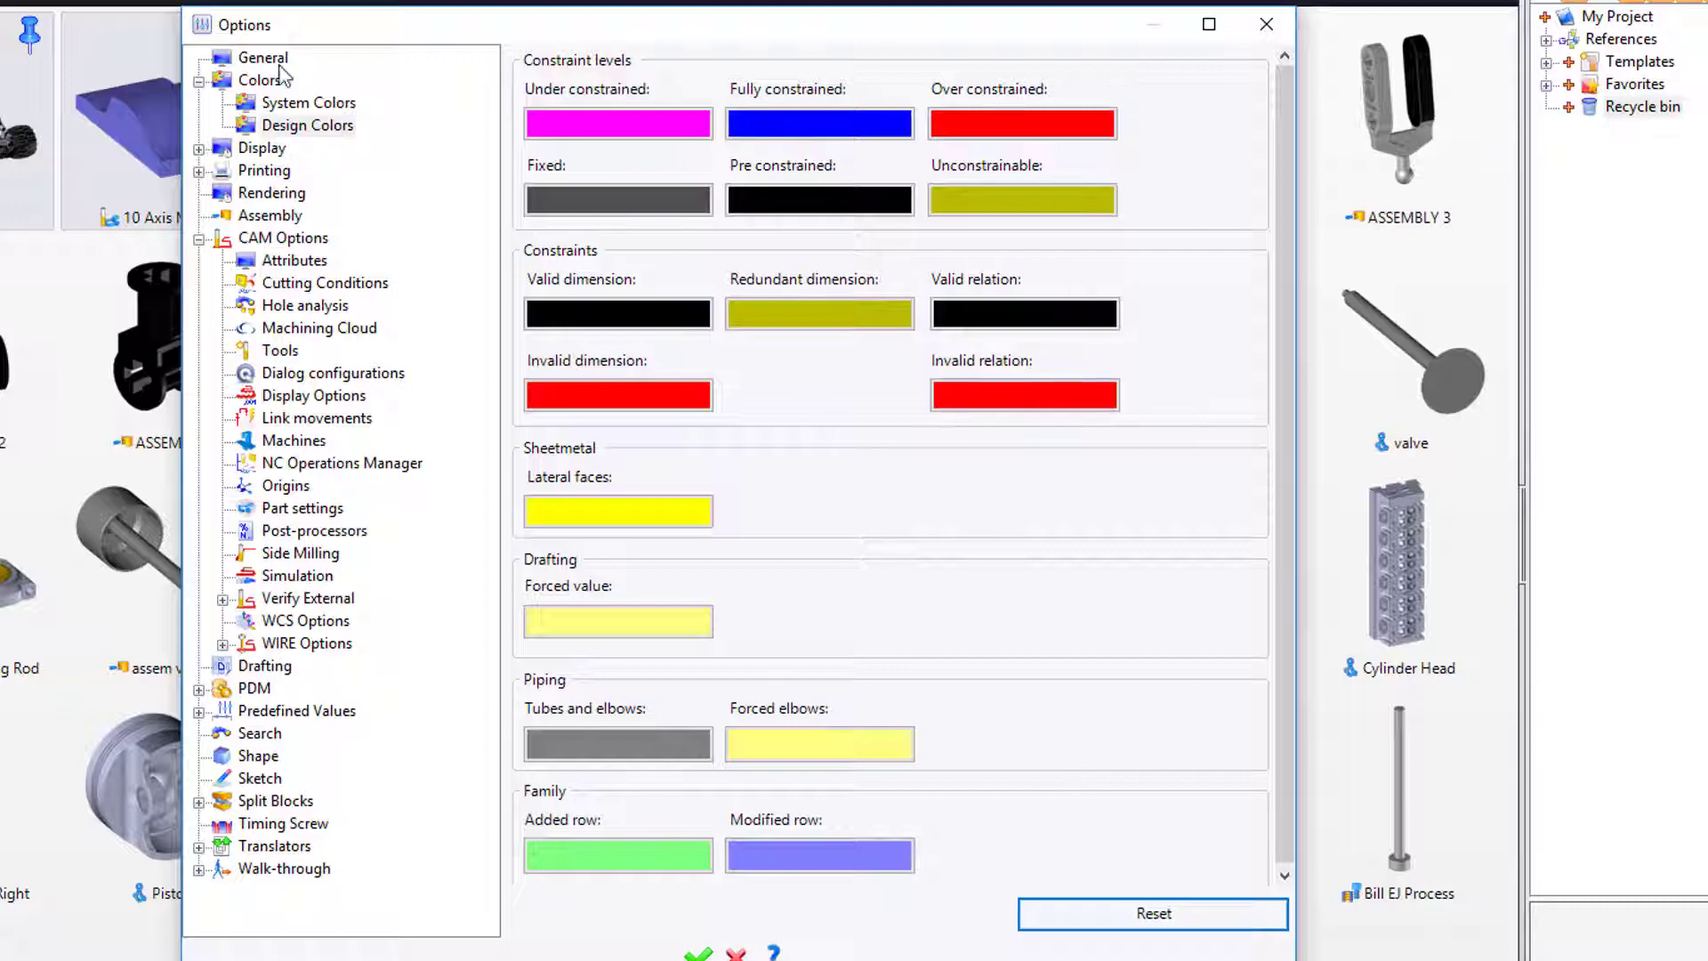
# Show the Dynamic display settings for mouse zoom, view transitions and keyboard rotation.
pyautogui.click(201, 80)
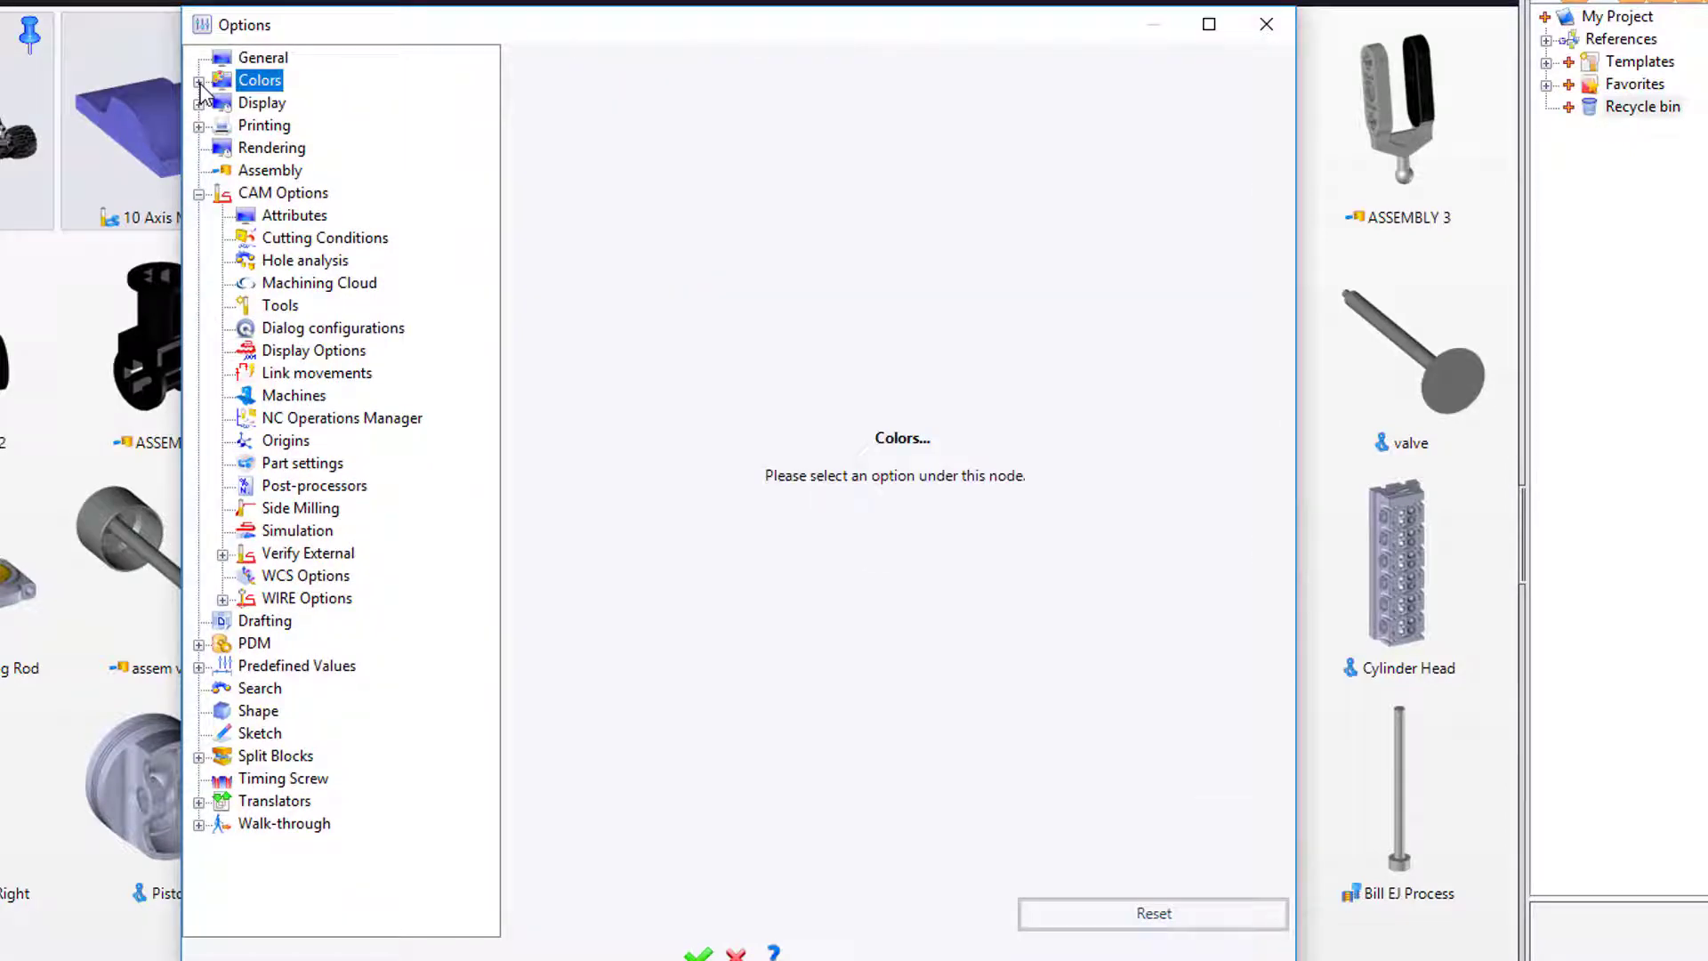
pyautogui.click(199, 103)
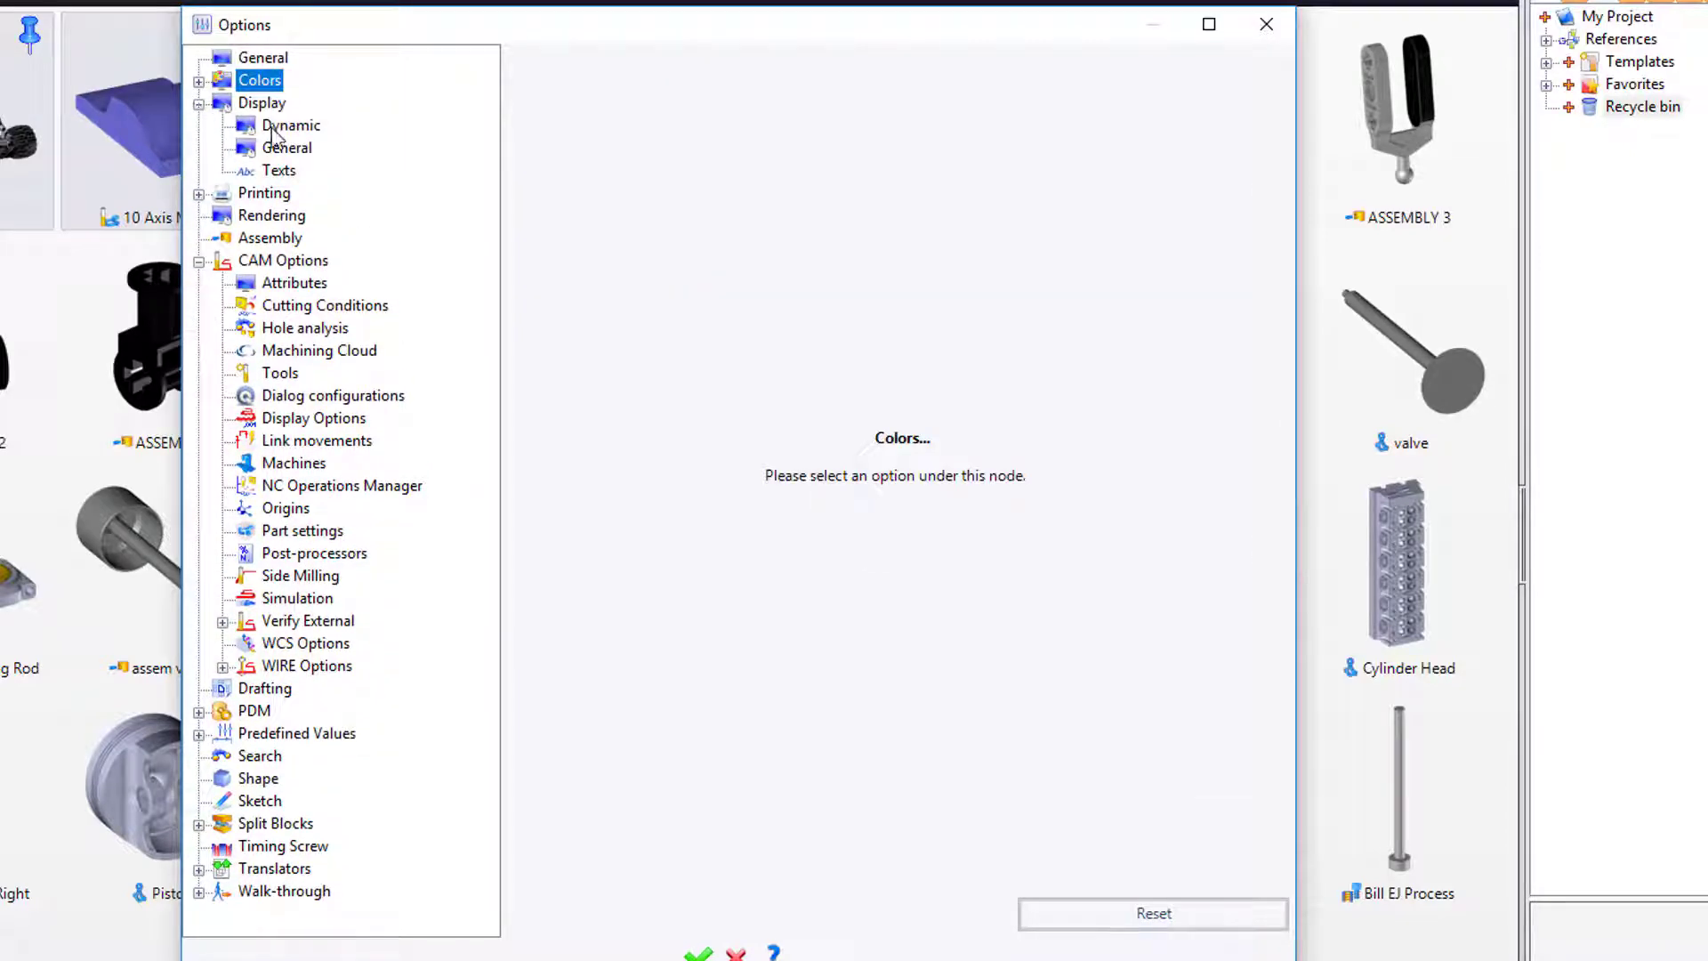
pyautogui.click(290, 124)
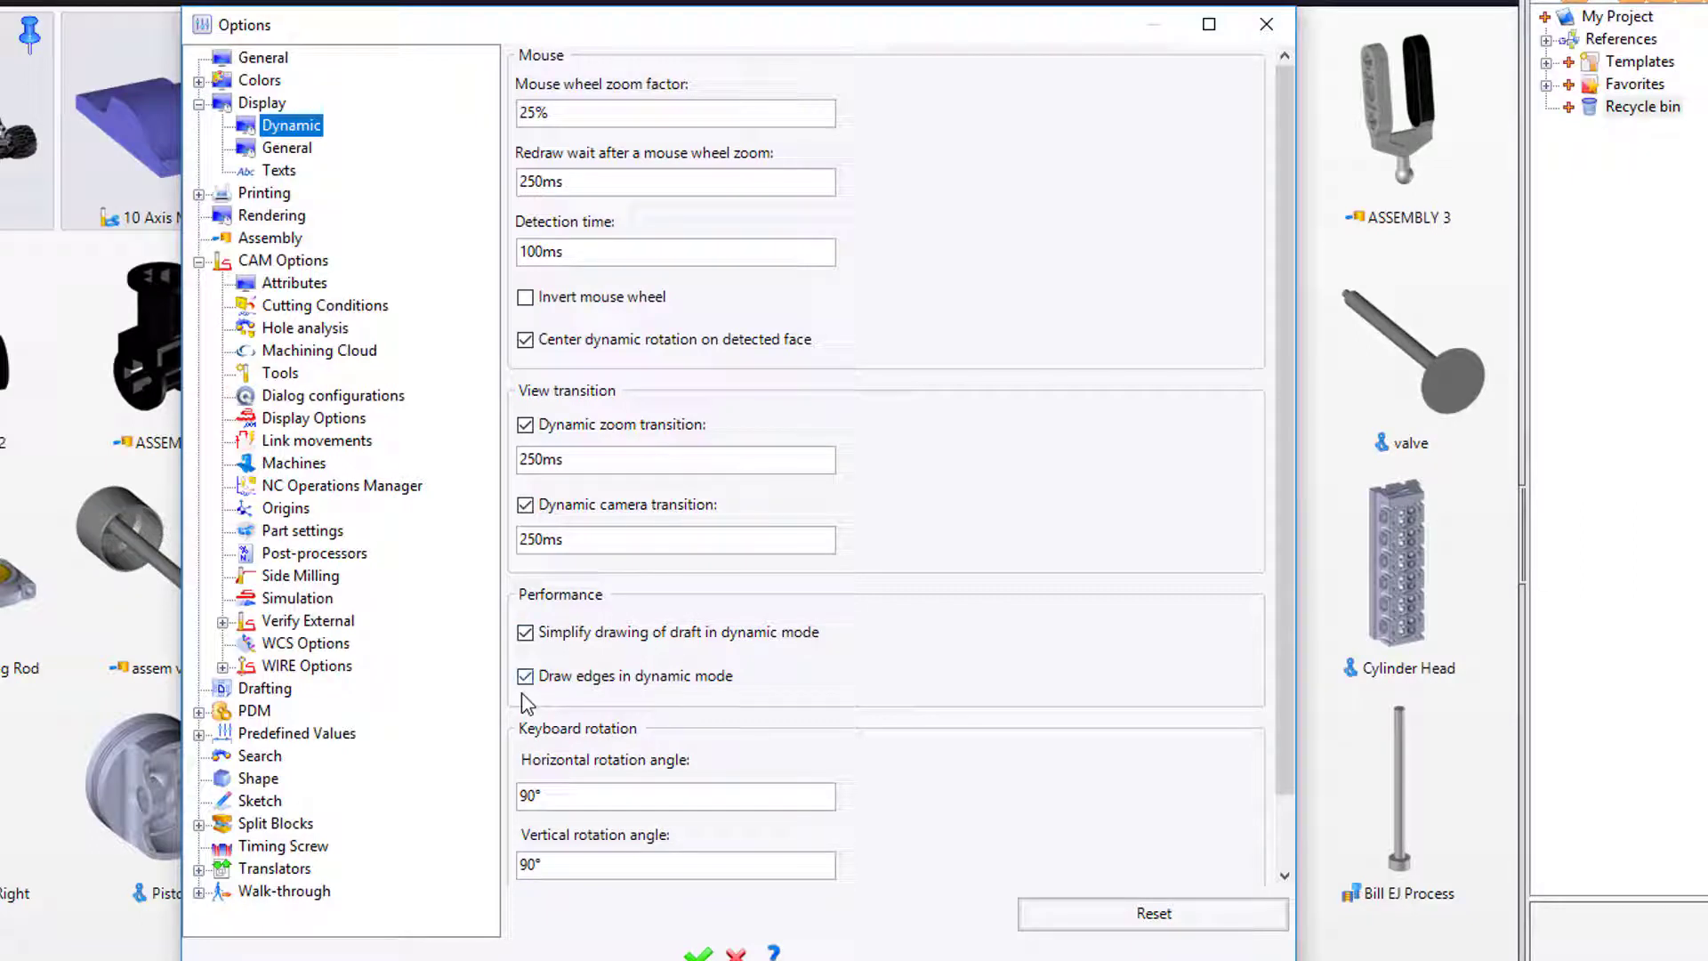
pyautogui.moveTo(733, 698)
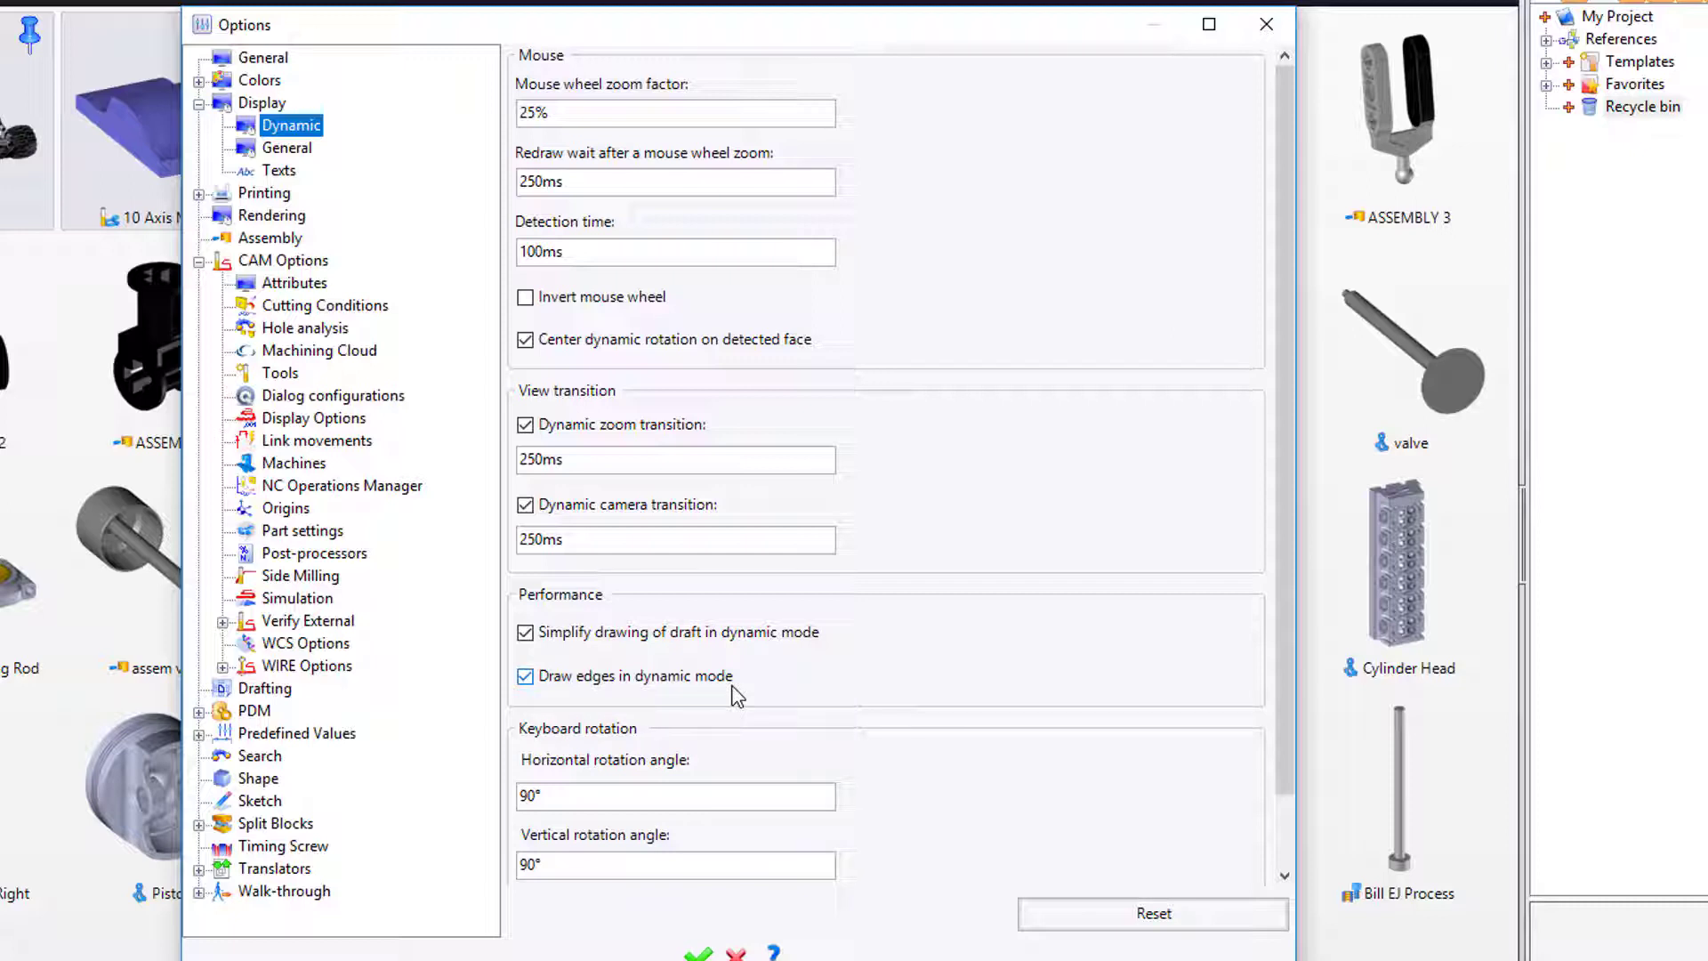
pyautogui.moveTo(630, 698)
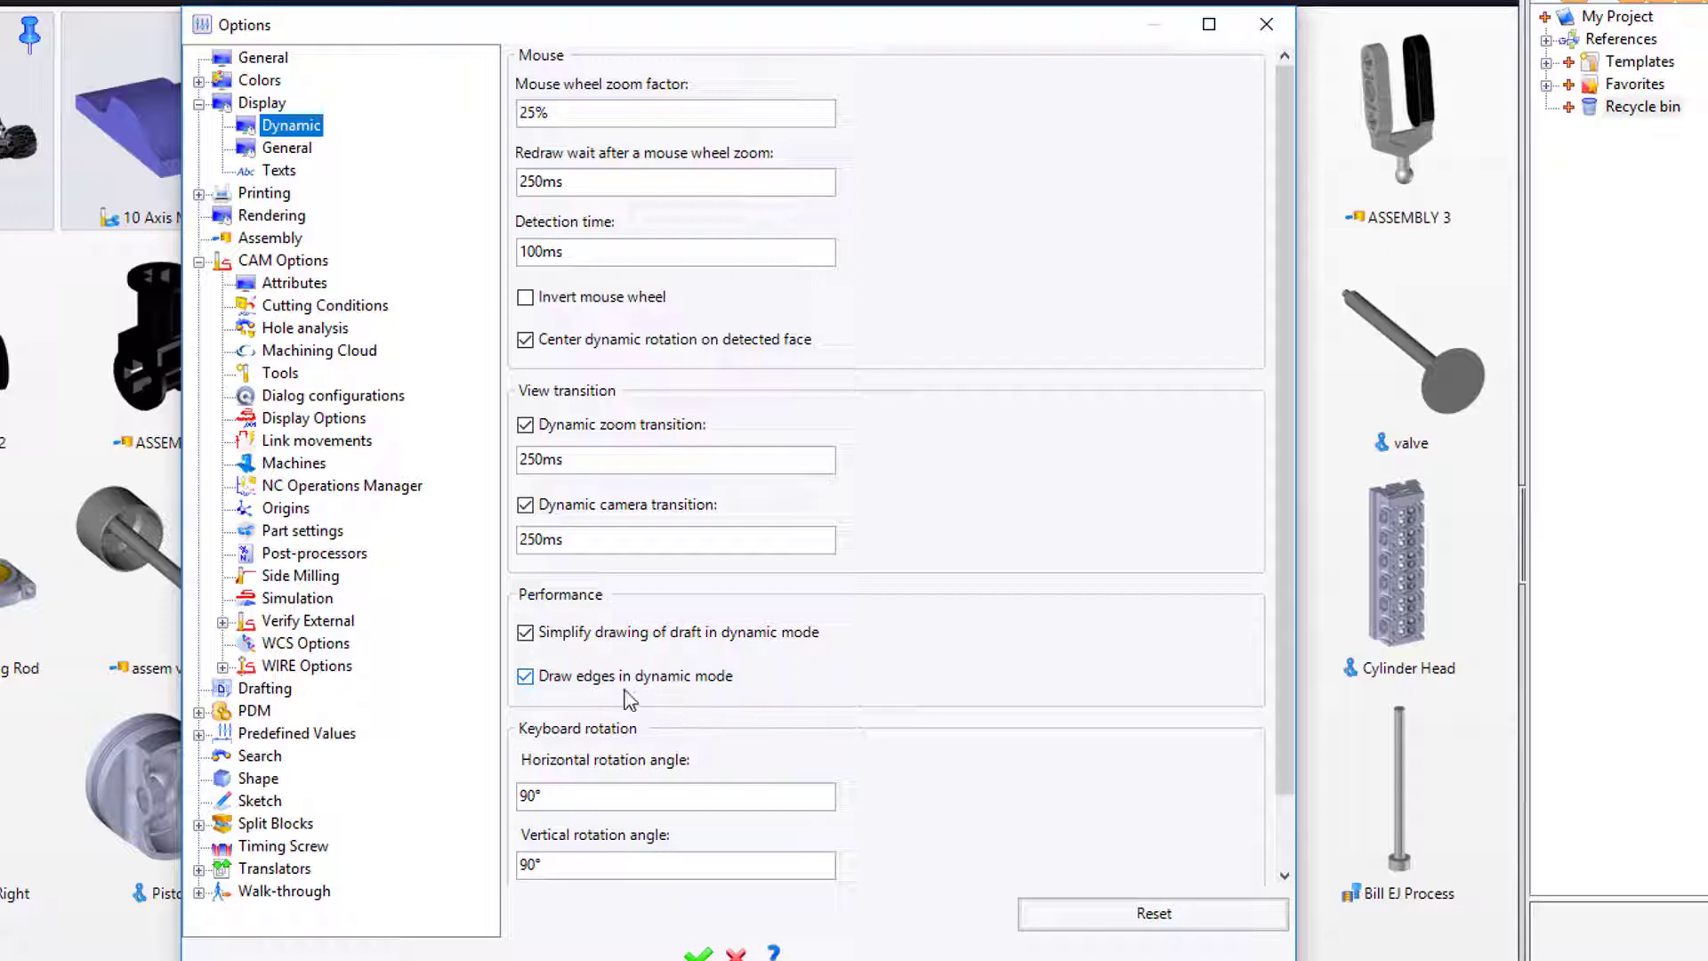
pyautogui.moveTo(610, 698)
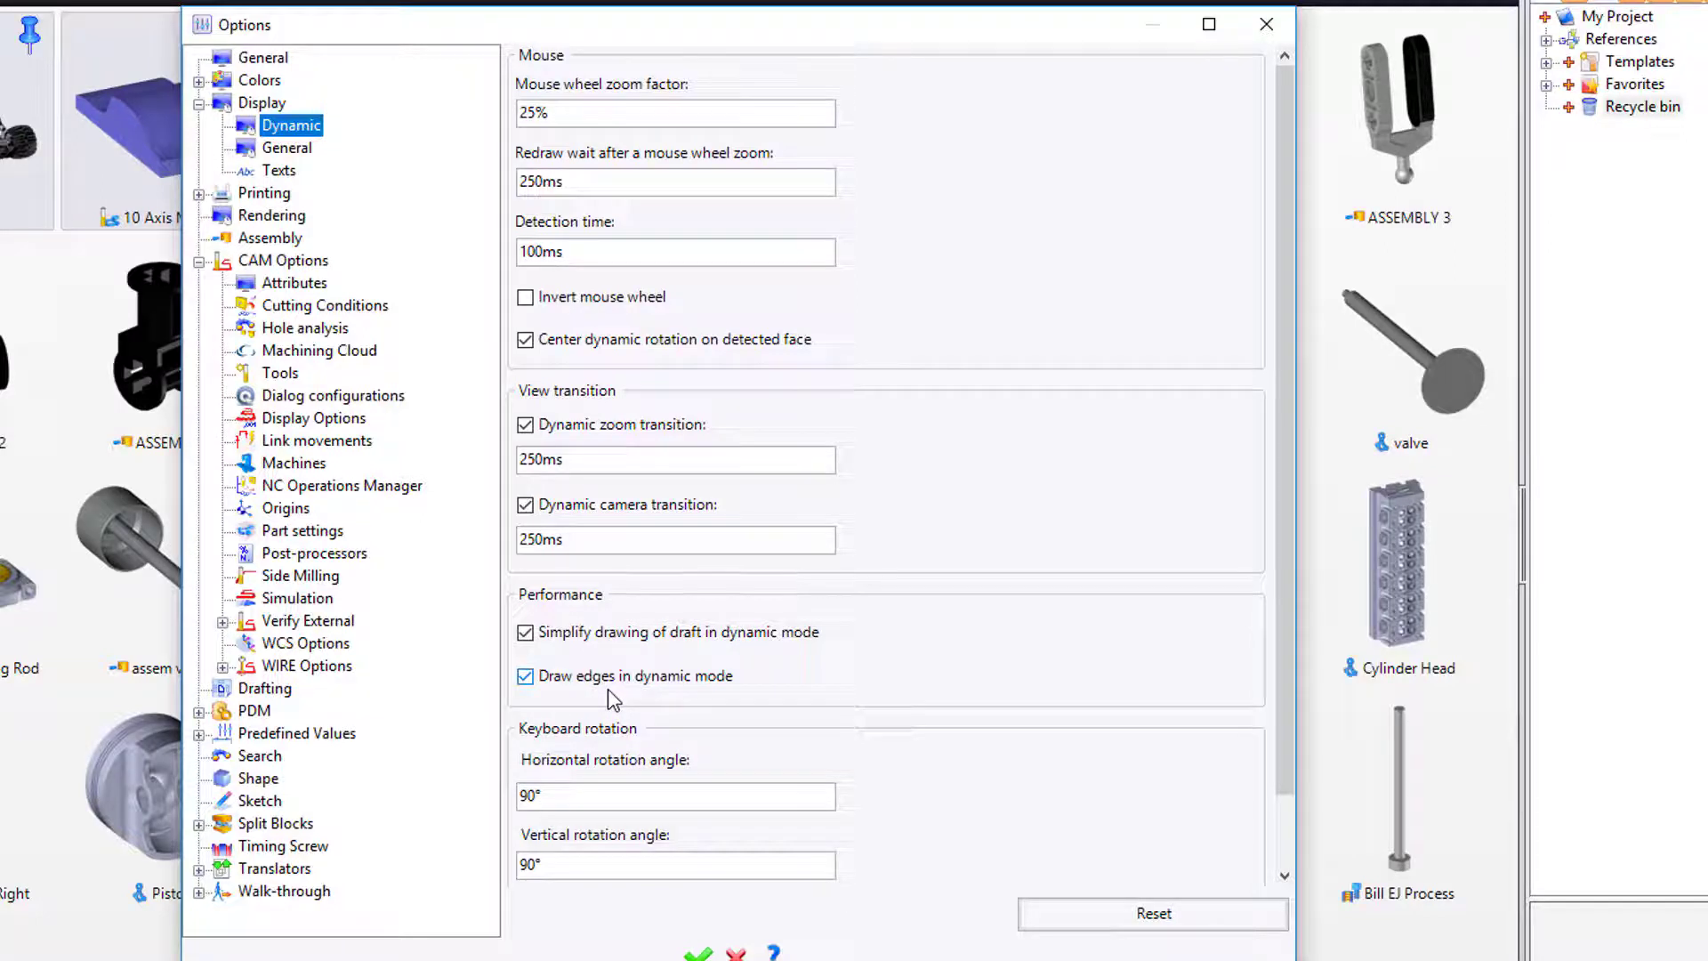
# View the General graphics display settings and confirm the Options, returning to the Start Page.
pyautogui.click(287, 148)
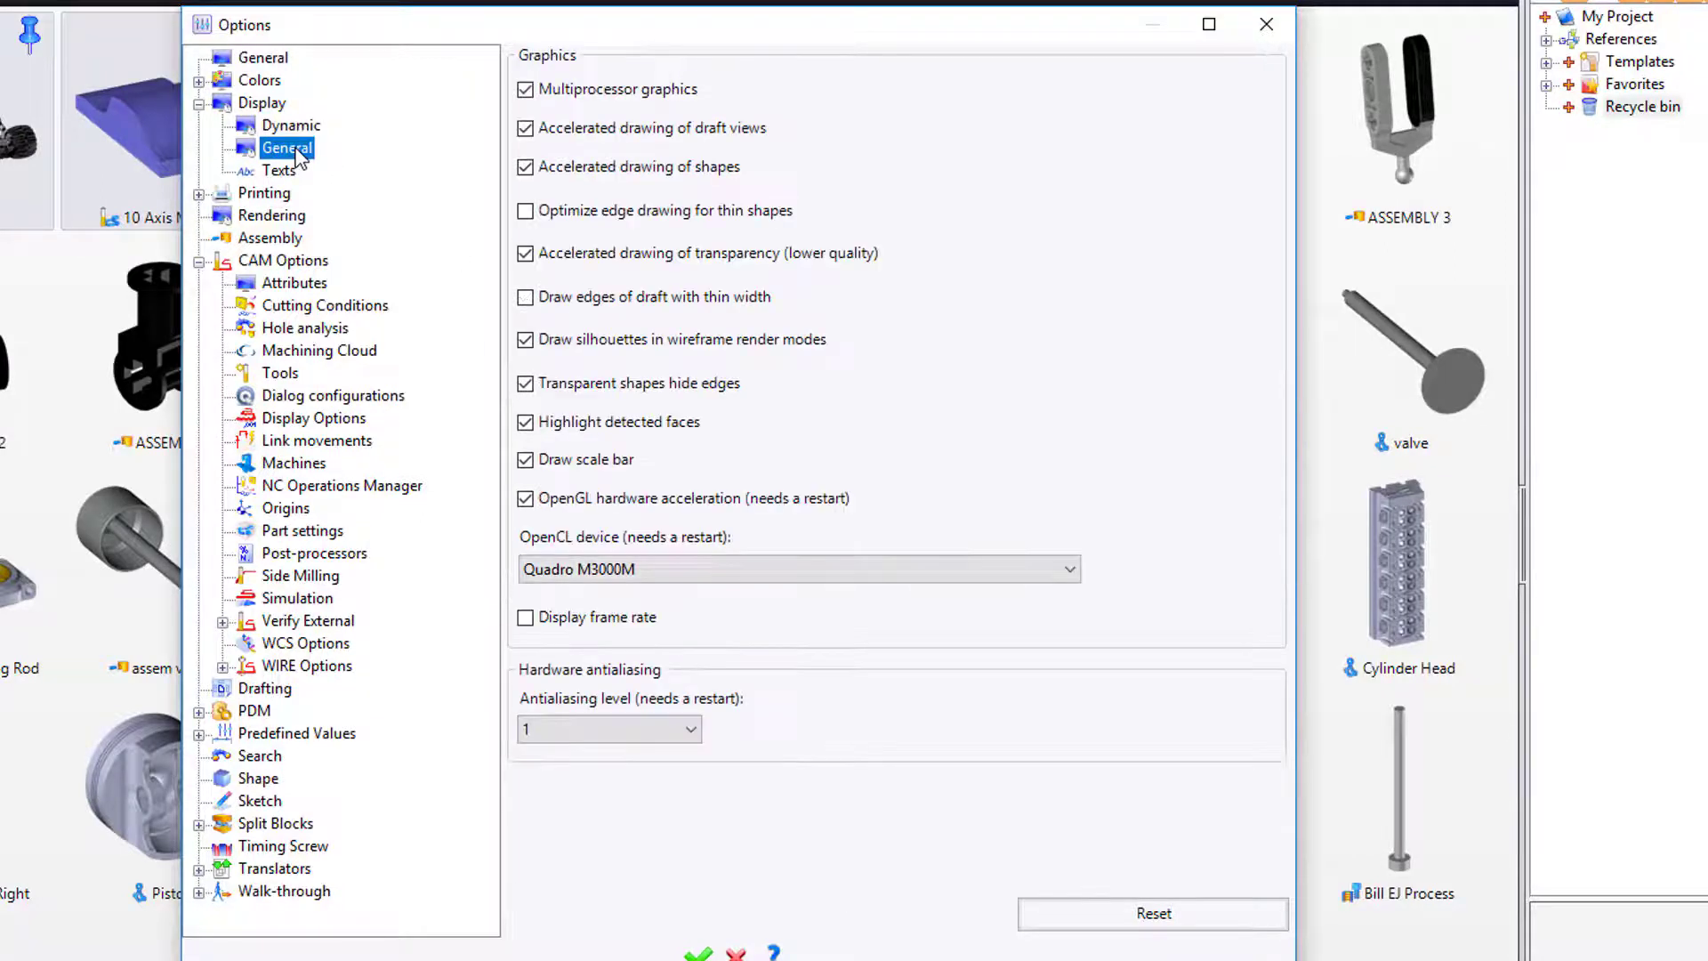
pyautogui.moveTo(333, 156)
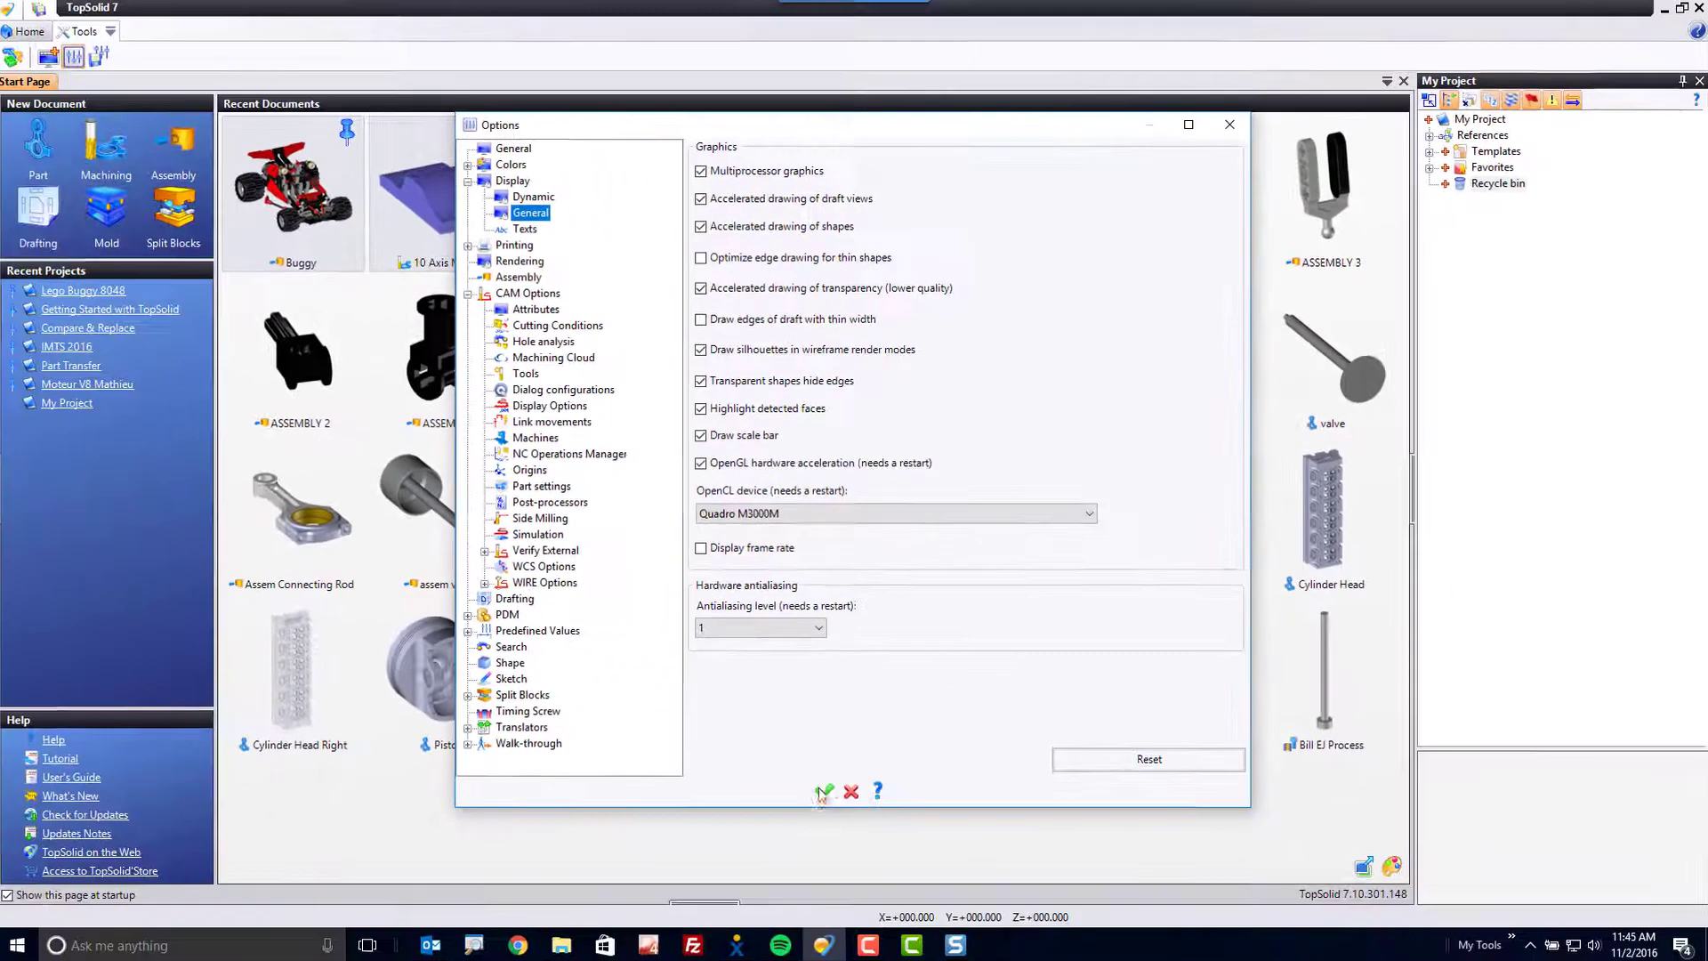
pyautogui.click(824, 790)
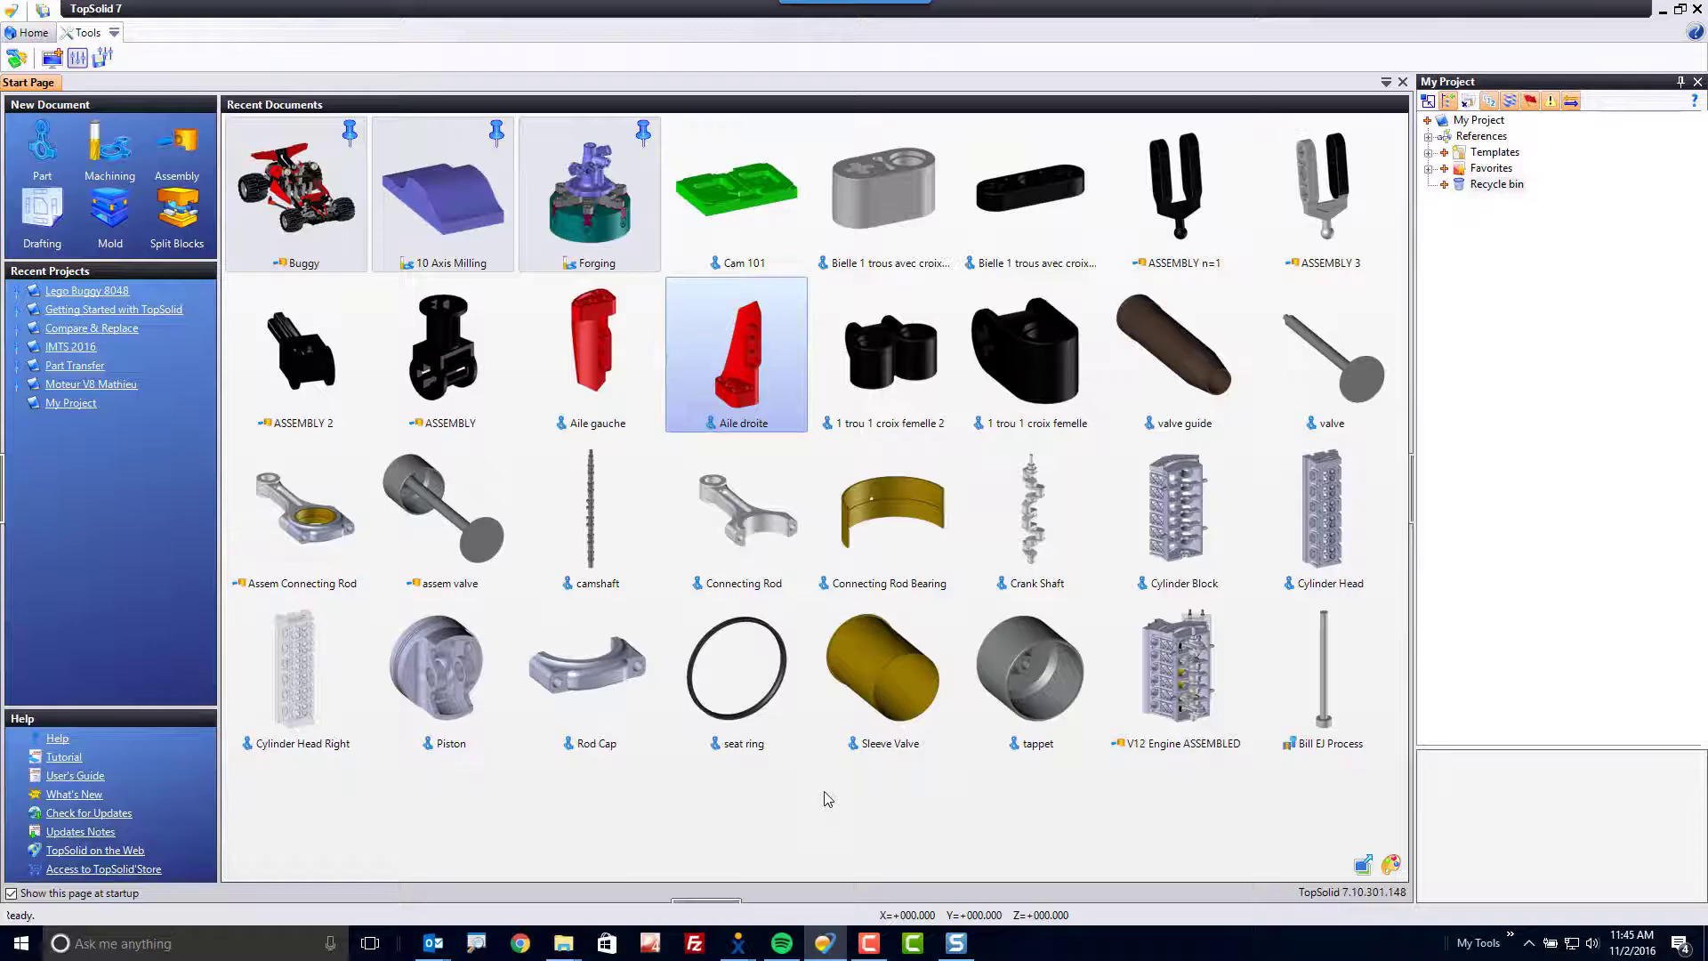